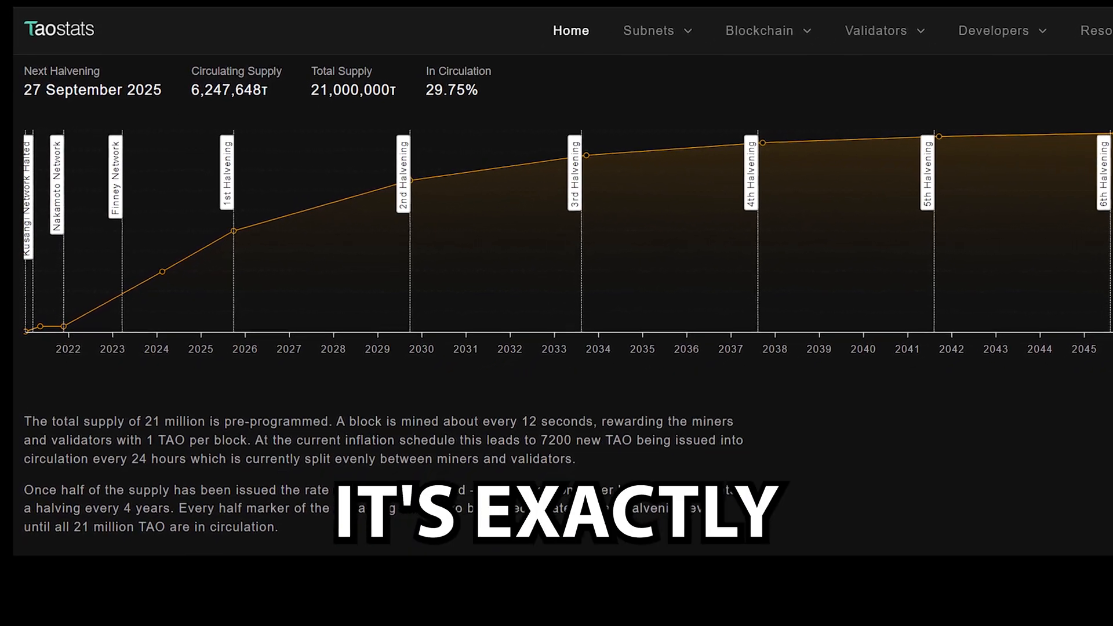
# Scroll through the Taostats TAO supply halving schedule chart
pyautogui.scroll(-3)
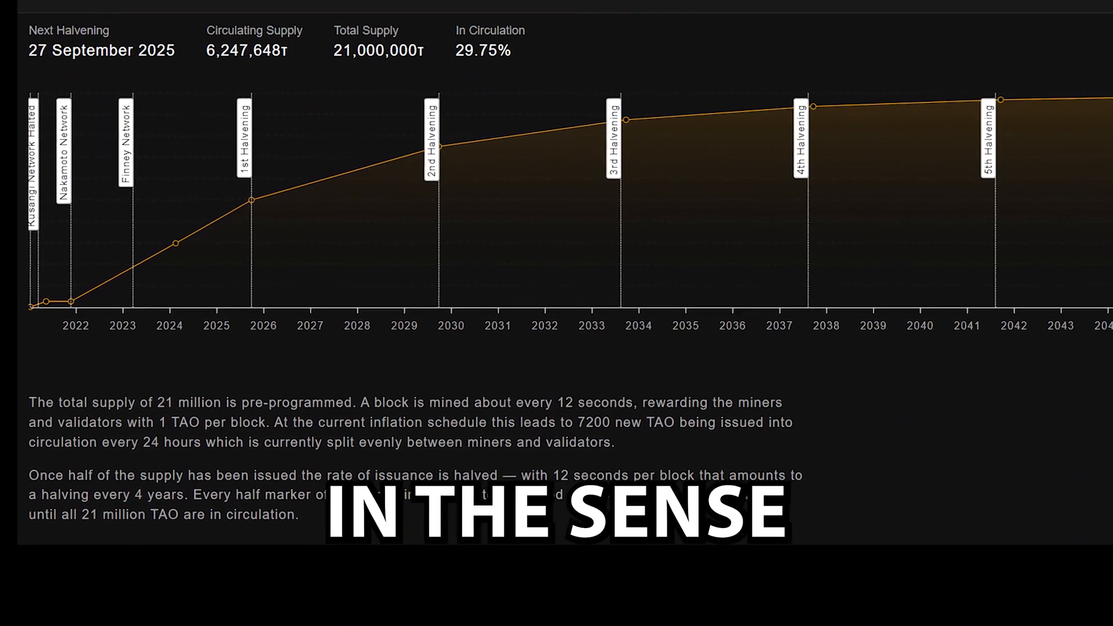
pyautogui.scroll(-3)
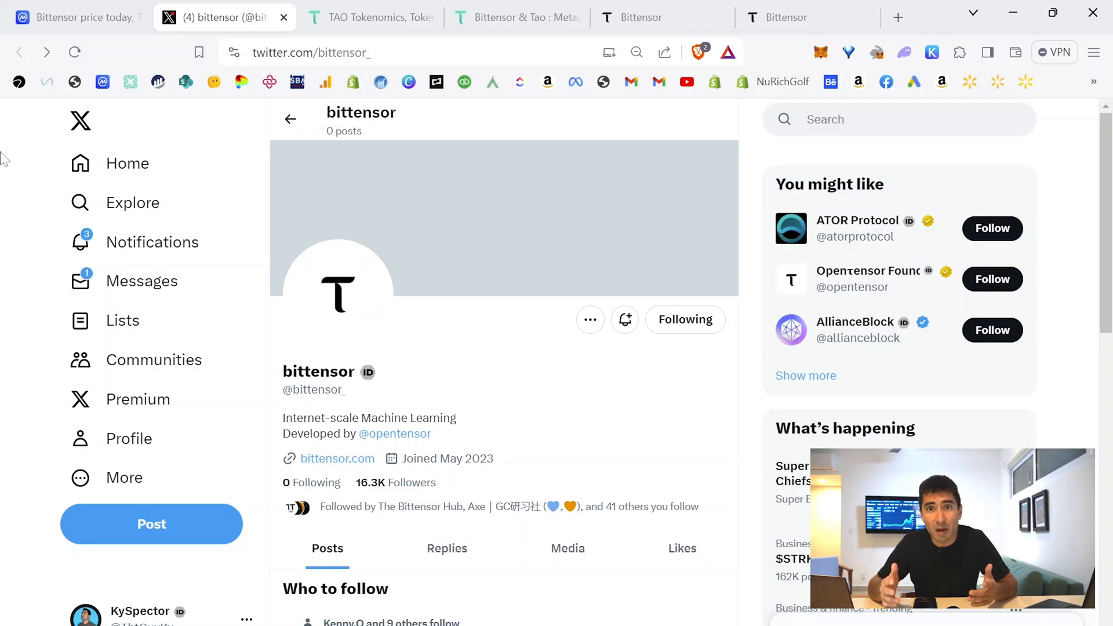
pyautogui.click(789, 17)
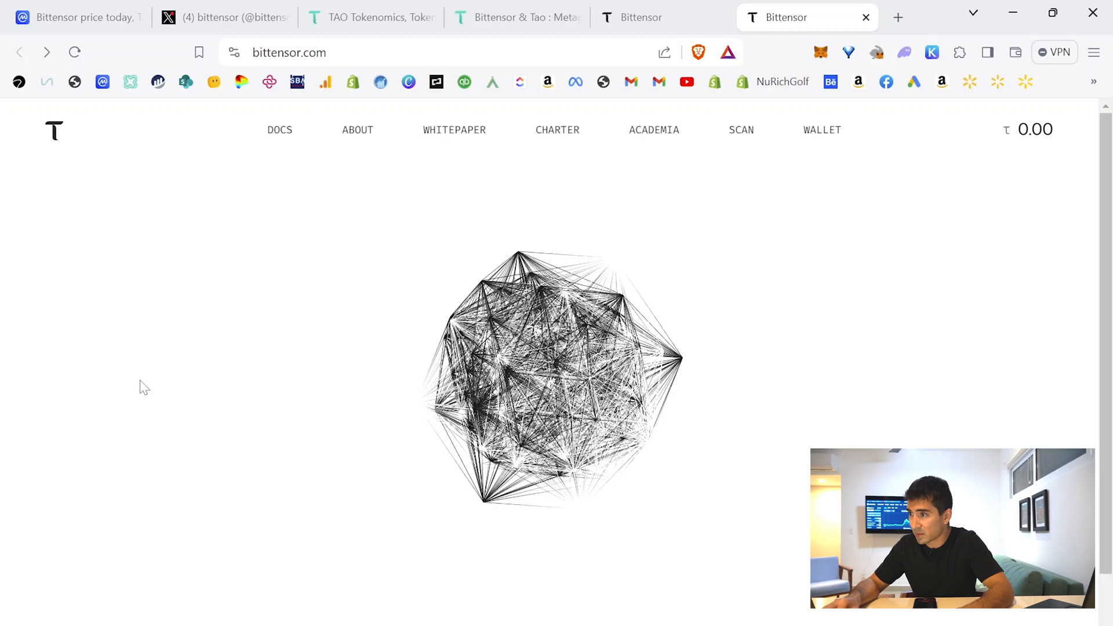
pyautogui.moveTo(826, 134)
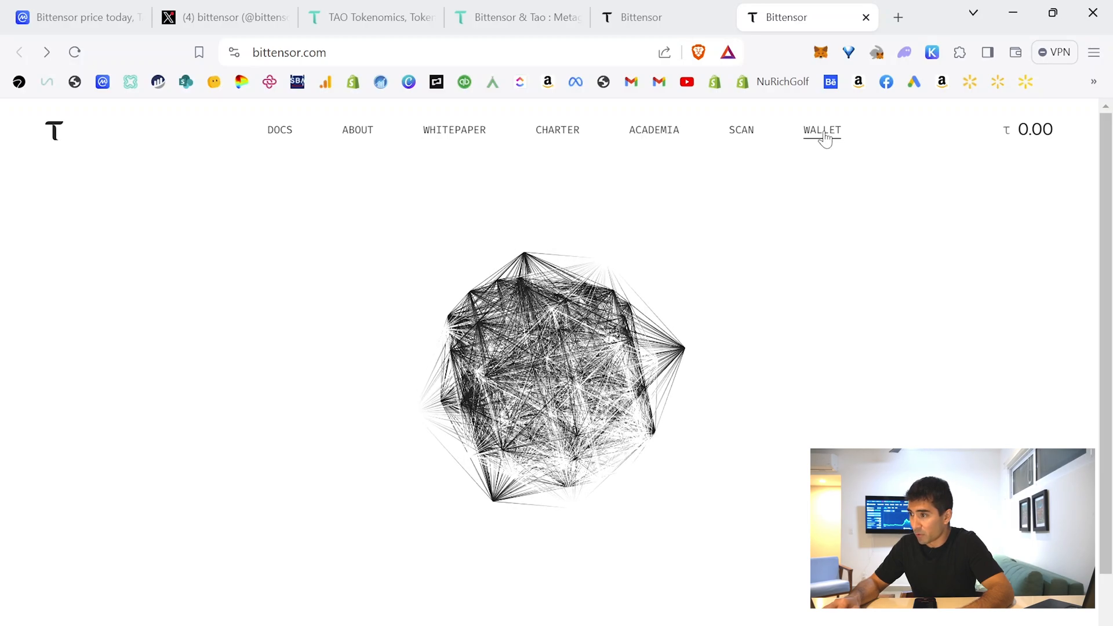
pyautogui.click(822, 130)
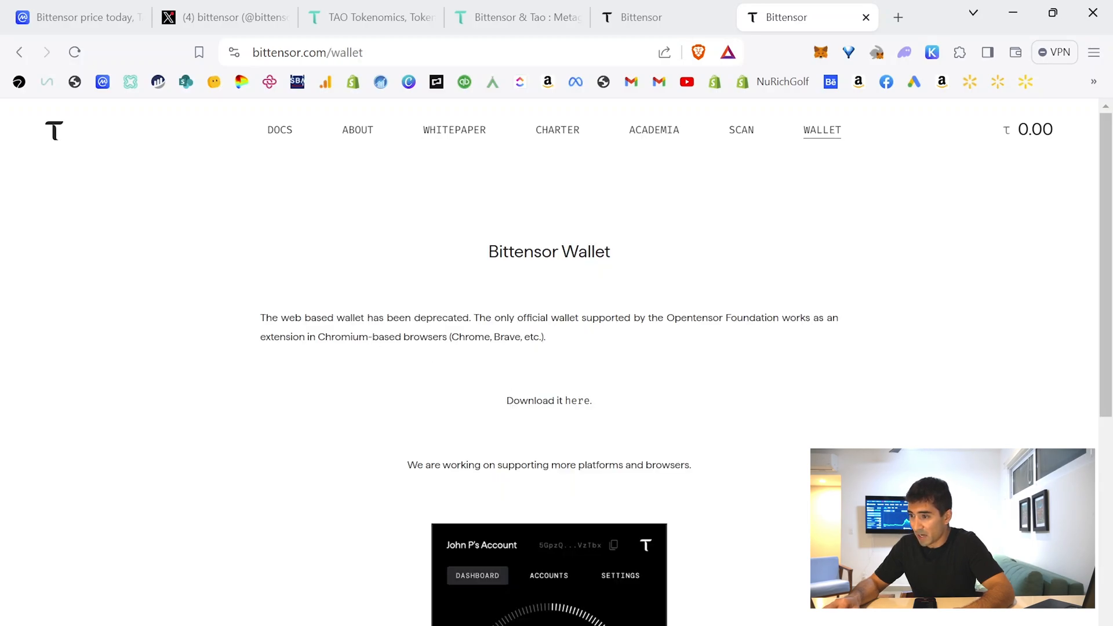
pyautogui.moveTo(580, 407)
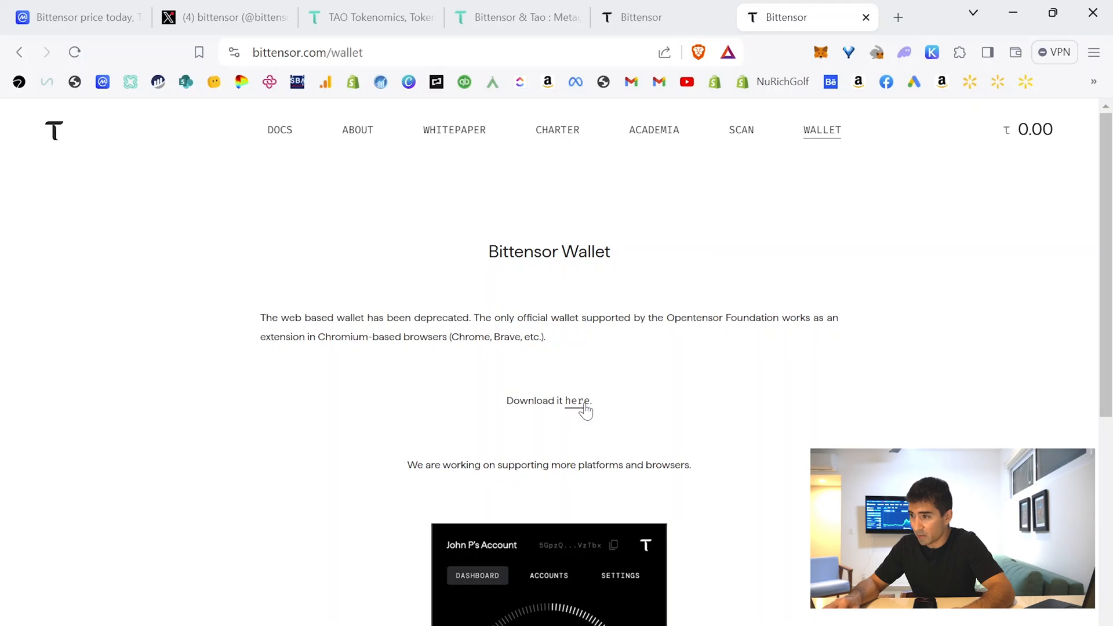
# Add the Bittensor Wallet extension from the Chrome Web Store and show installed extensions
pyautogui.click(578, 401)
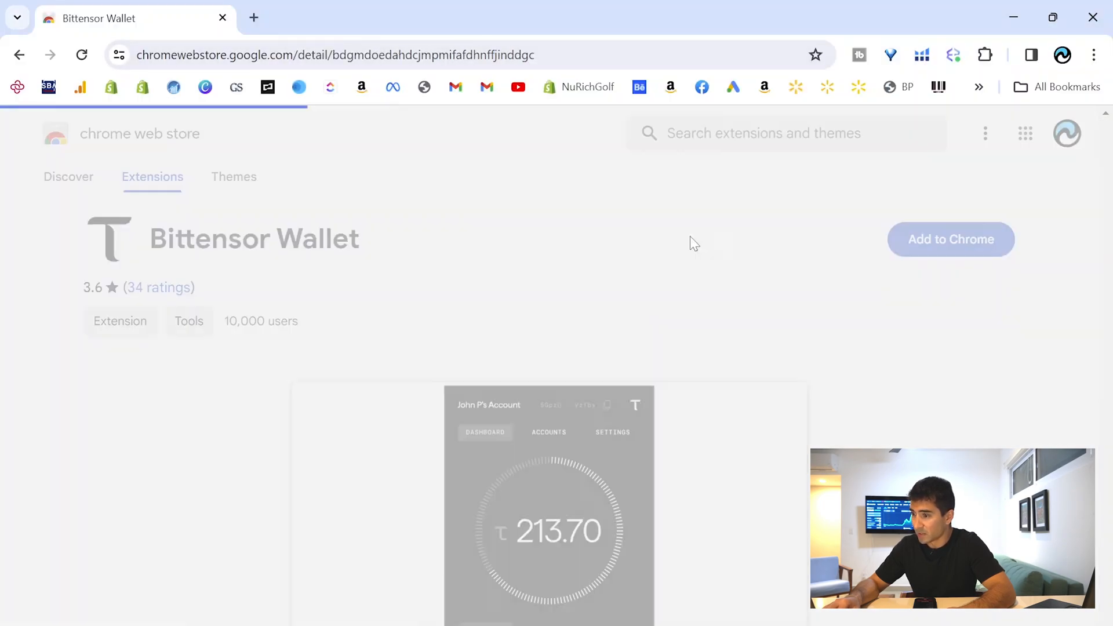
pyautogui.click(951, 239)
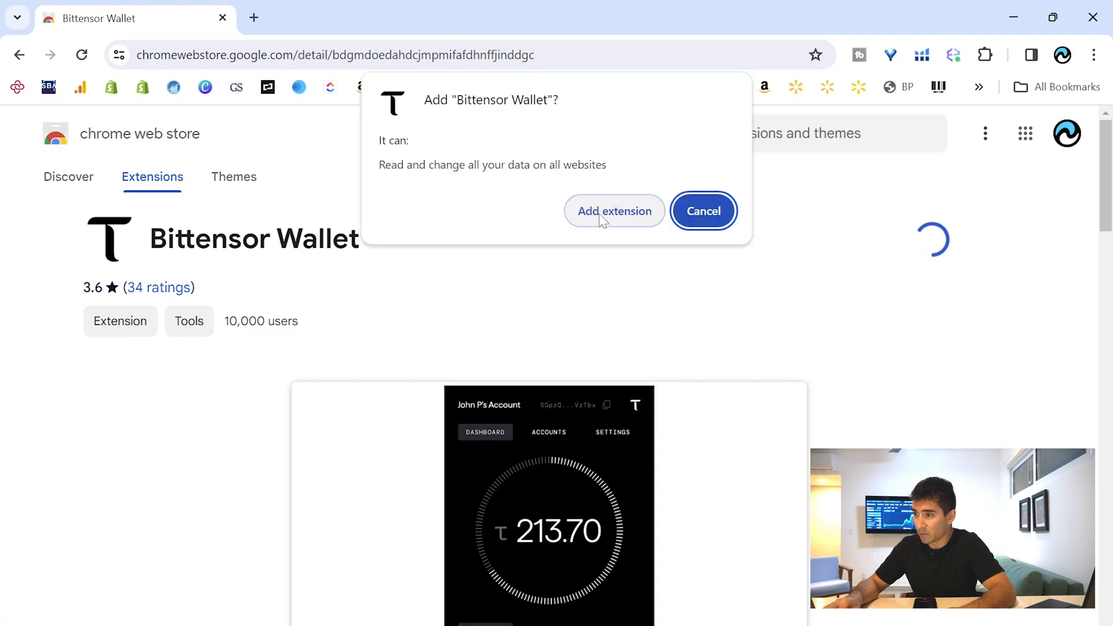
pyautogui.click(615, 211)
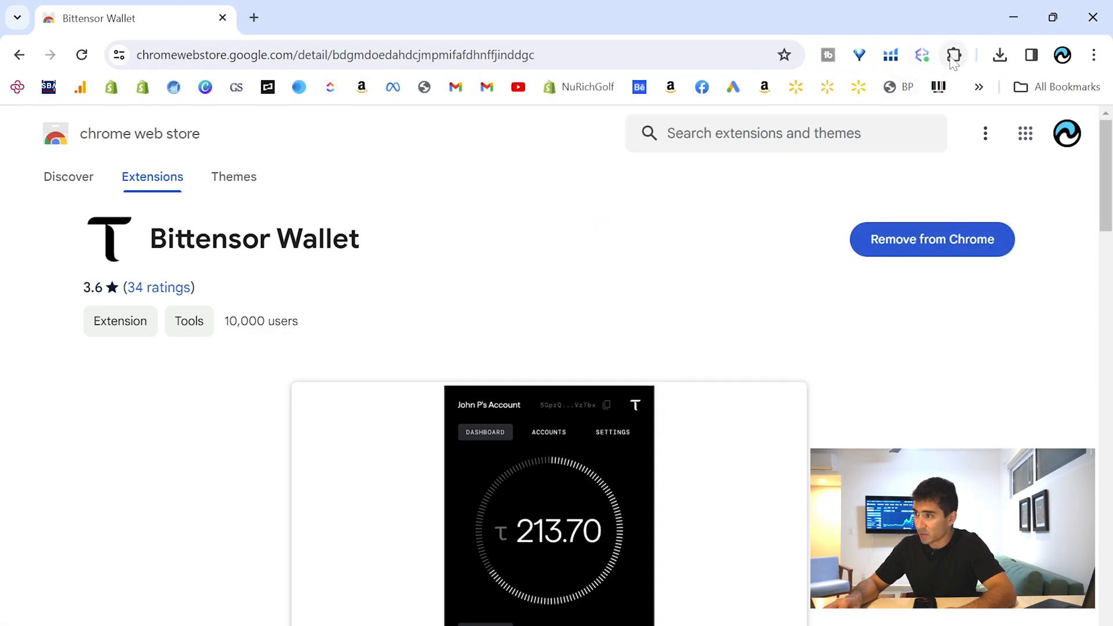
pyautogui.click(953, 54)
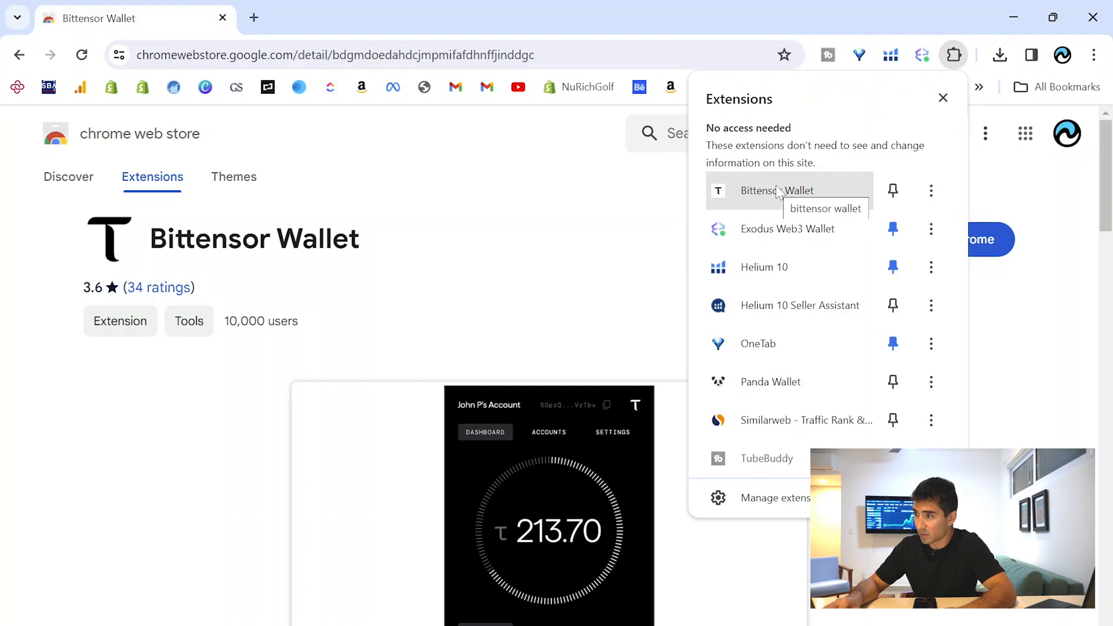
# Launch Bittensor Wallet, accept its terms and create a new account with a 12-word mnemonic
pyautogui.click(778, 191)
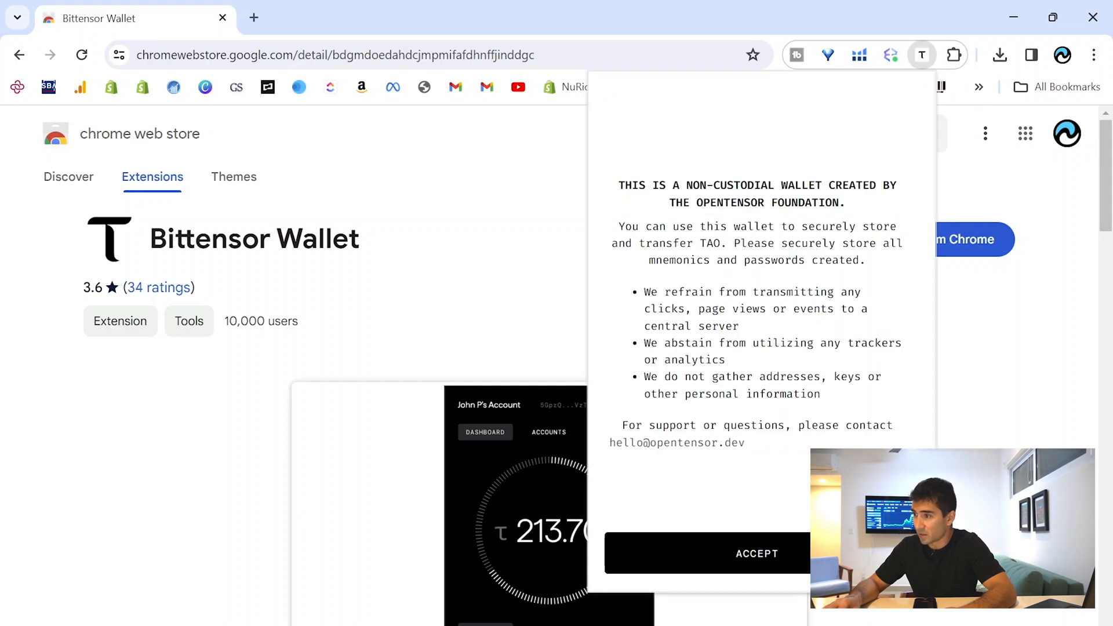
pyautogui.moveTo(815, 231)
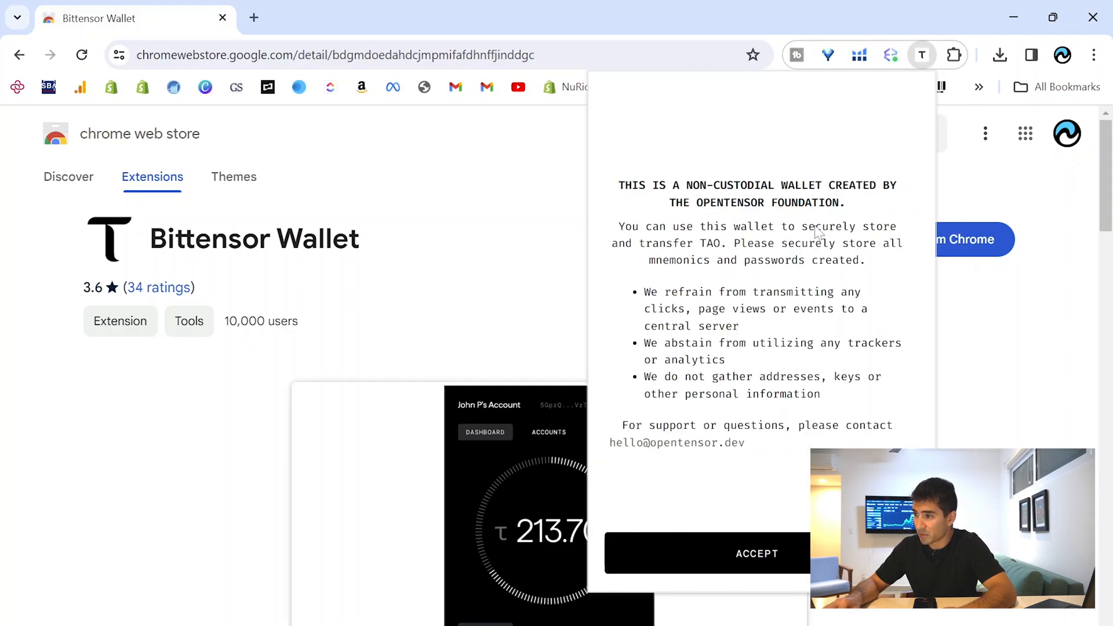
pyautogui.moveTo(762, 554)
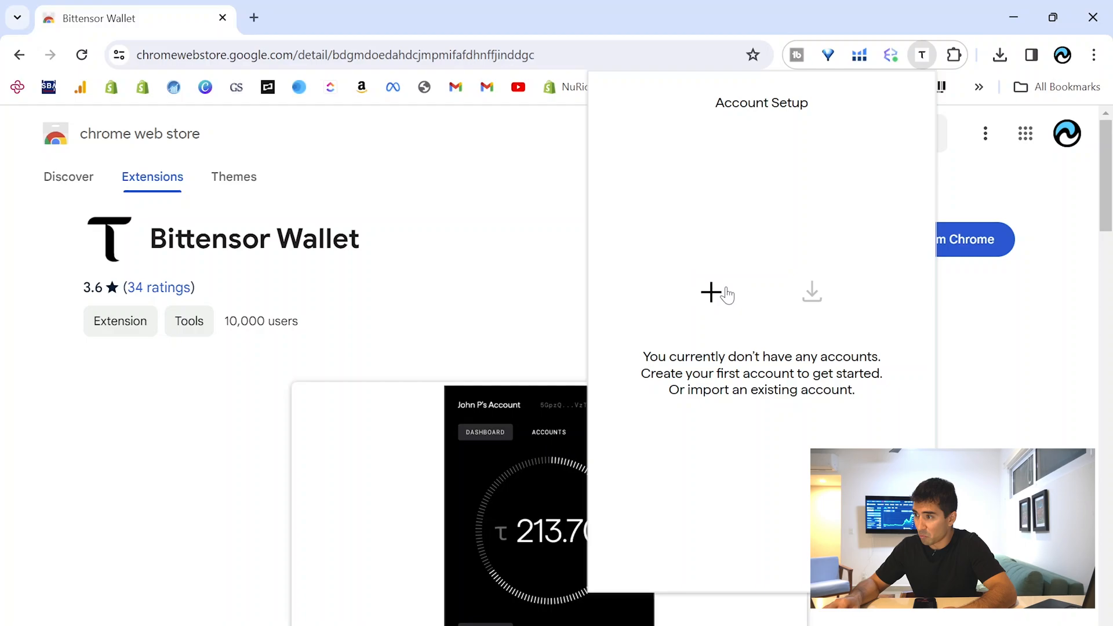
pyautogui.moveTo(809, 297)
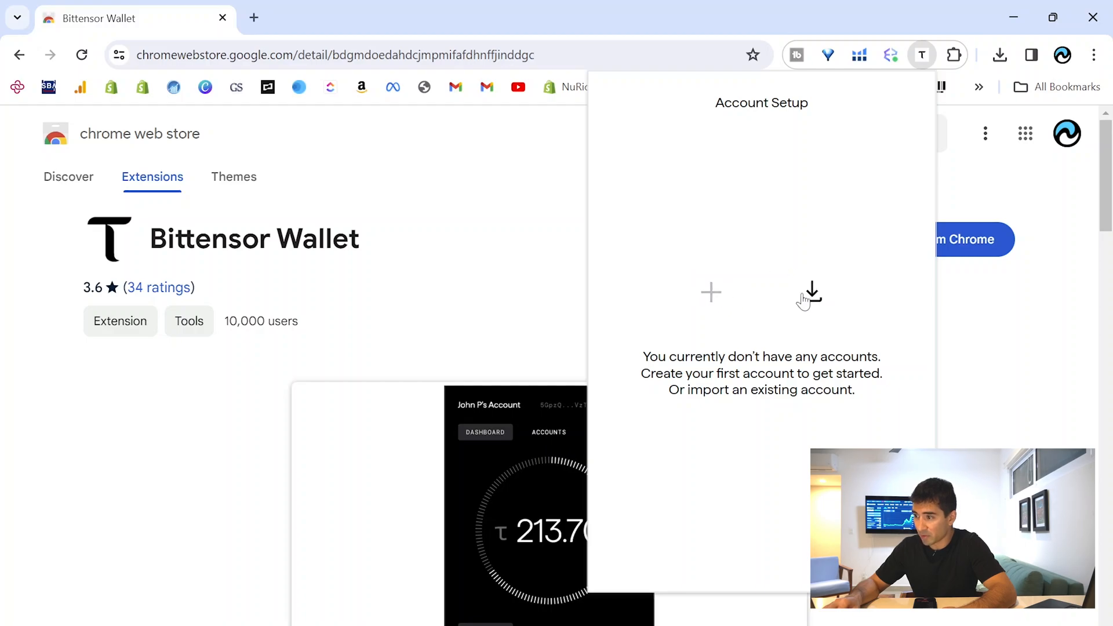
pyautogui.click(711, 293)
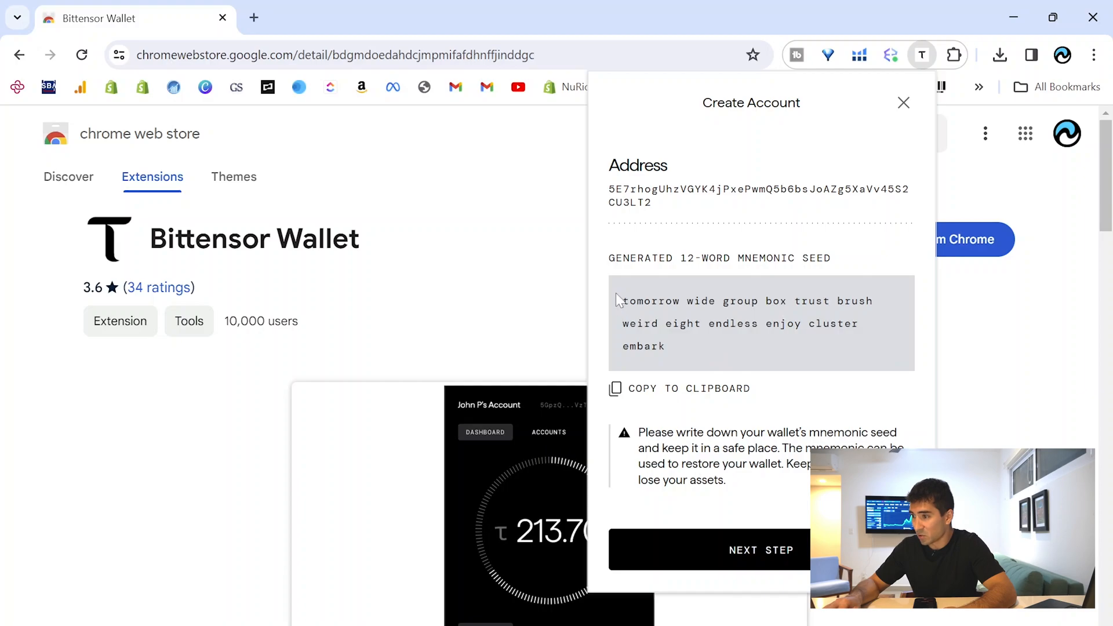
# Save the account as 'Test' with a password and copy its address from the 0.00 TAO dashboard
pyautogui.click(761, 550)
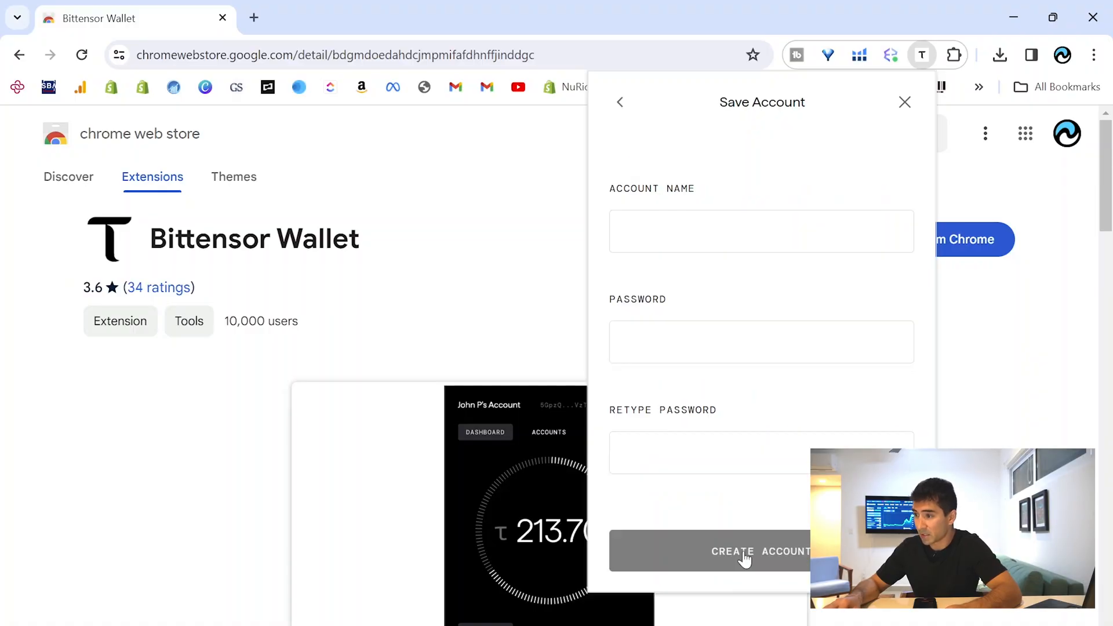
pyautogui.write('Test')
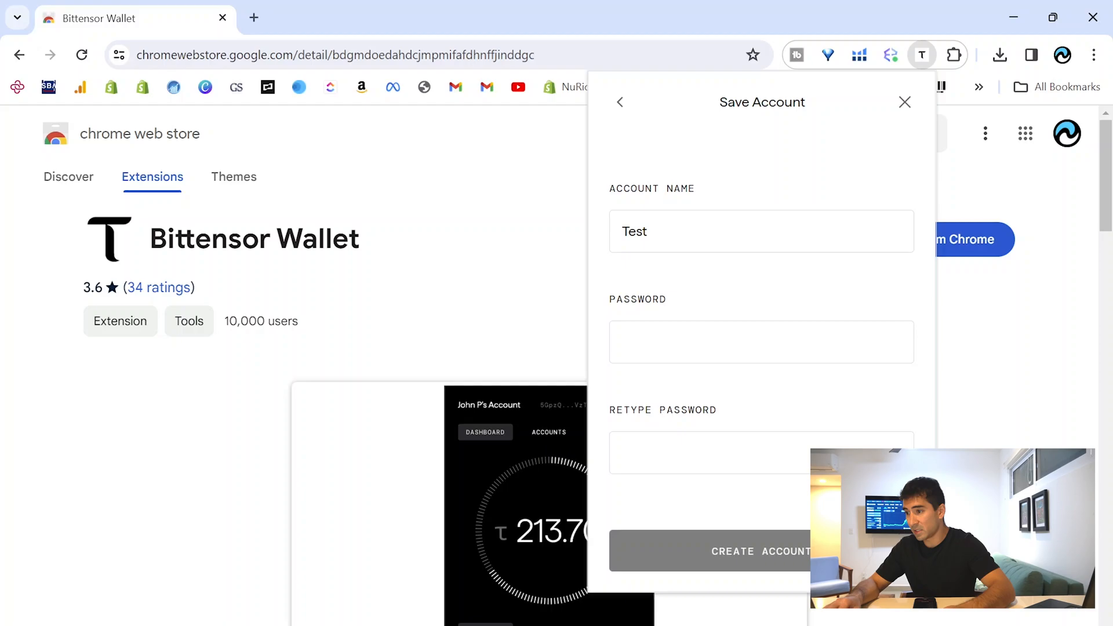
pyautogui.click(761, 342)
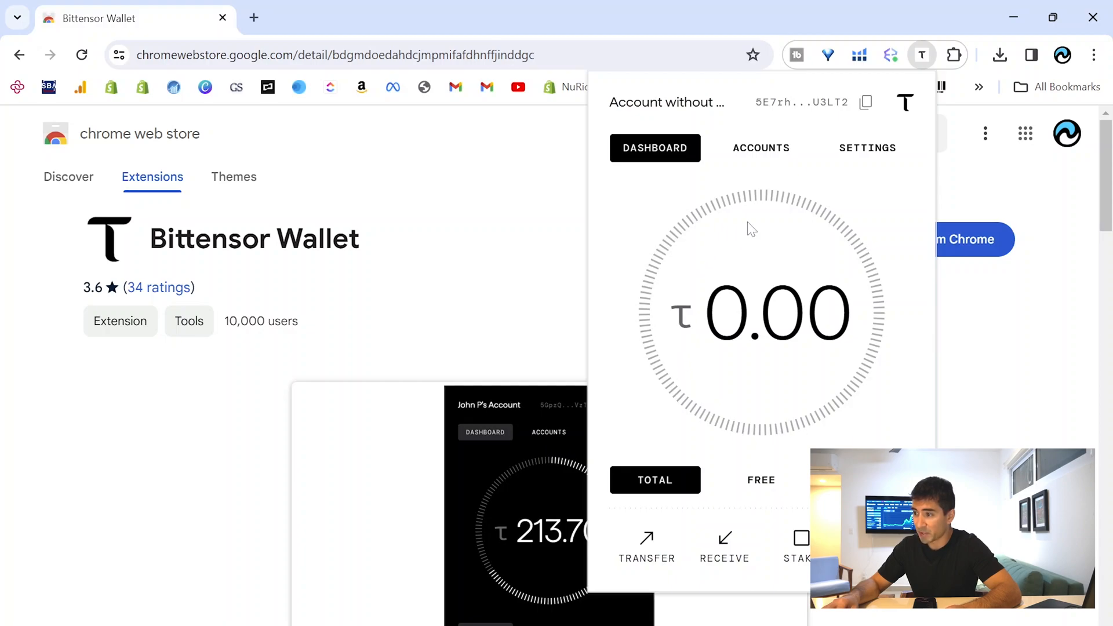
pyautogui.moveTo(865, 105)
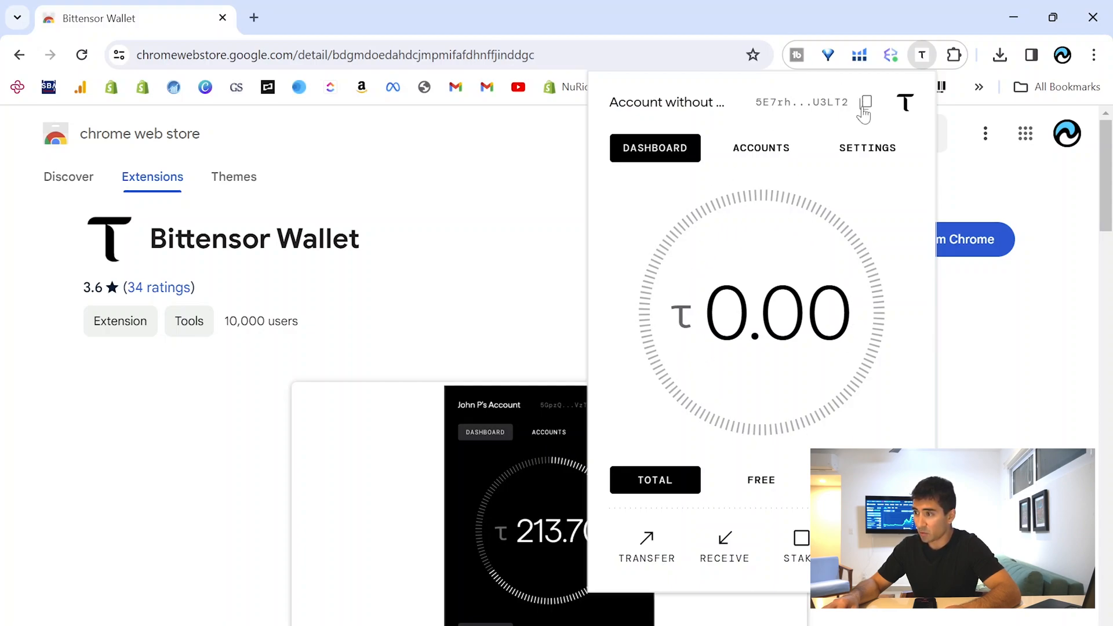
pyautogui.click(865, 103)
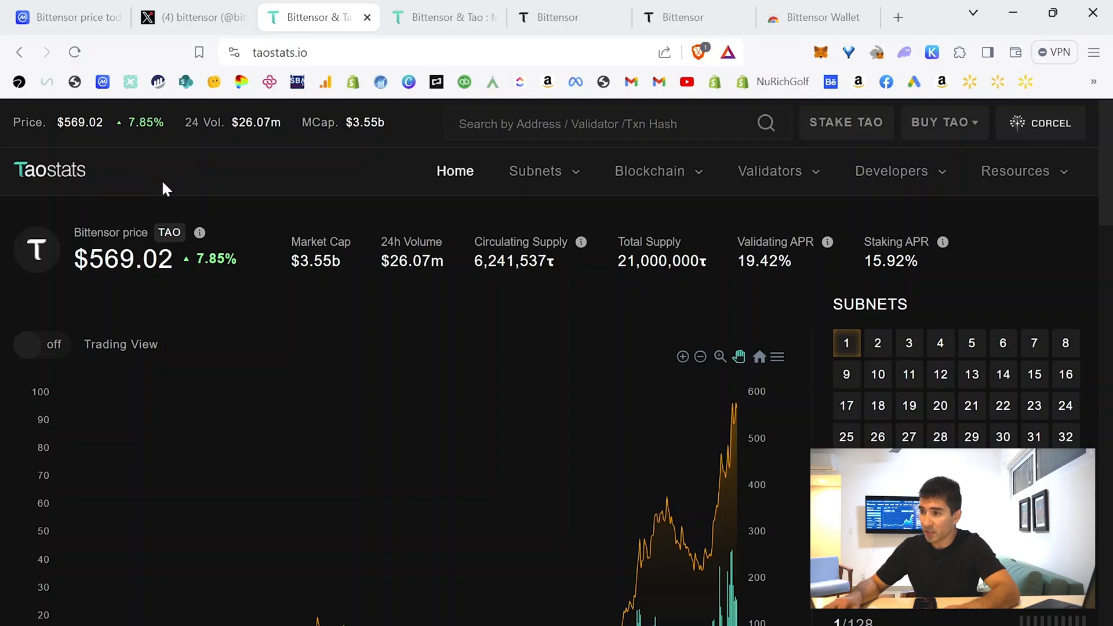
pyautogui.moveTo(206, 158)
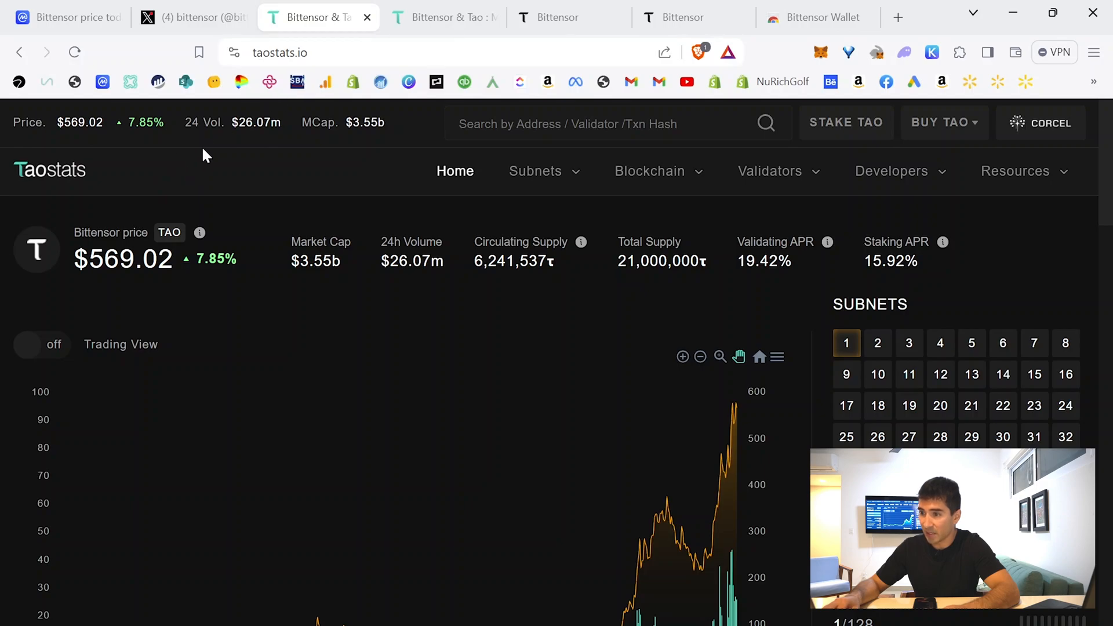
pyautogui.moveTo(178, 154)
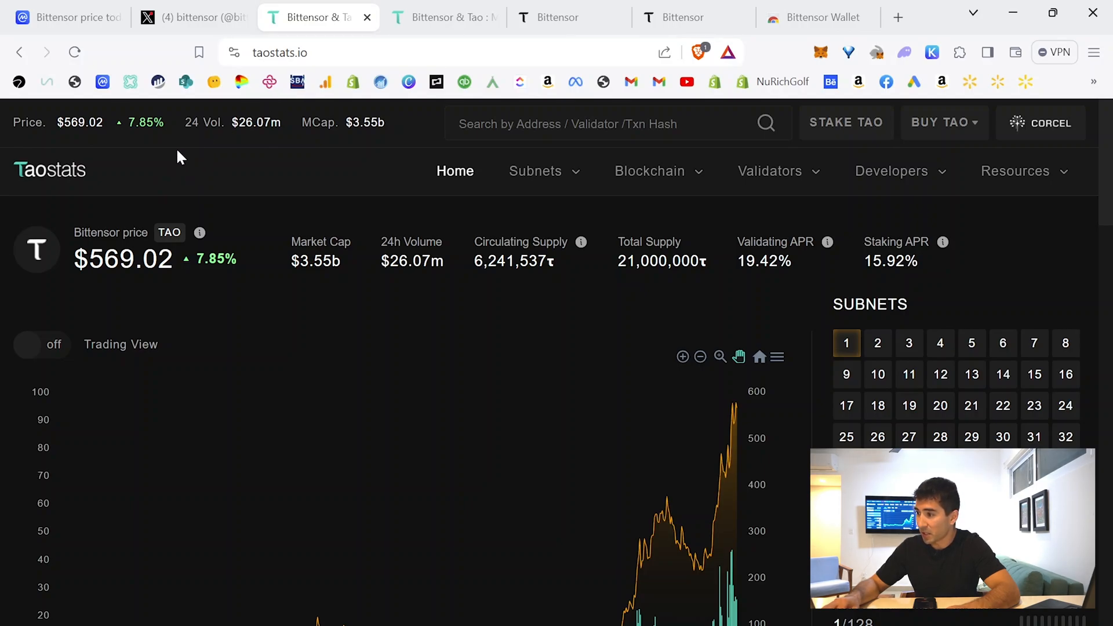
pyautogui.click(945, 122)
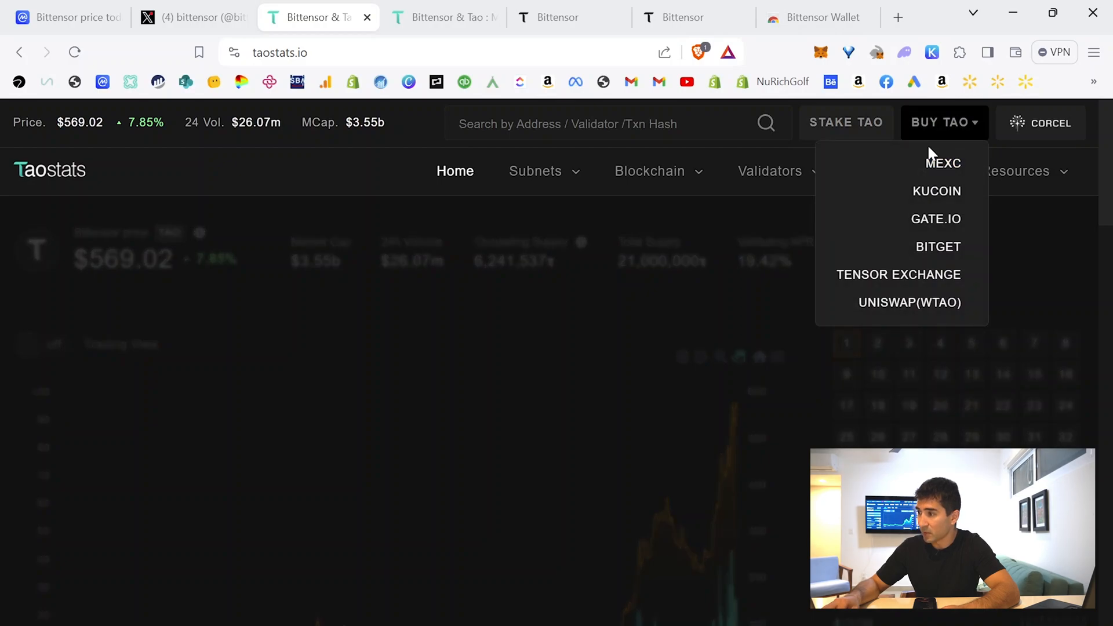
pyautogui.moveTo(947, 197)
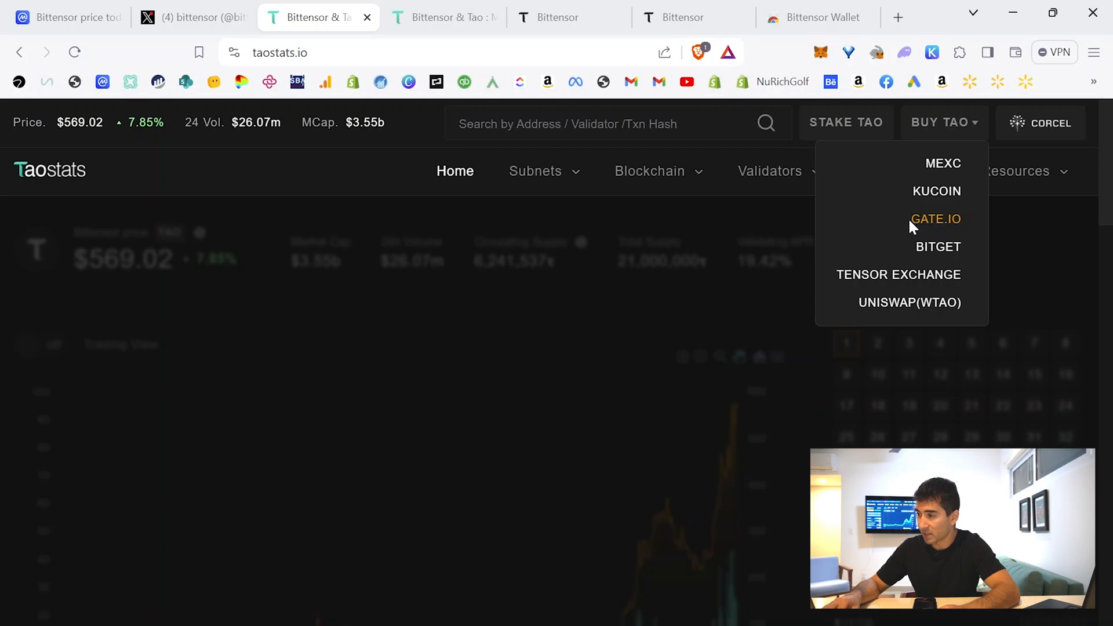
pyautogui.moveTo(866, 229)
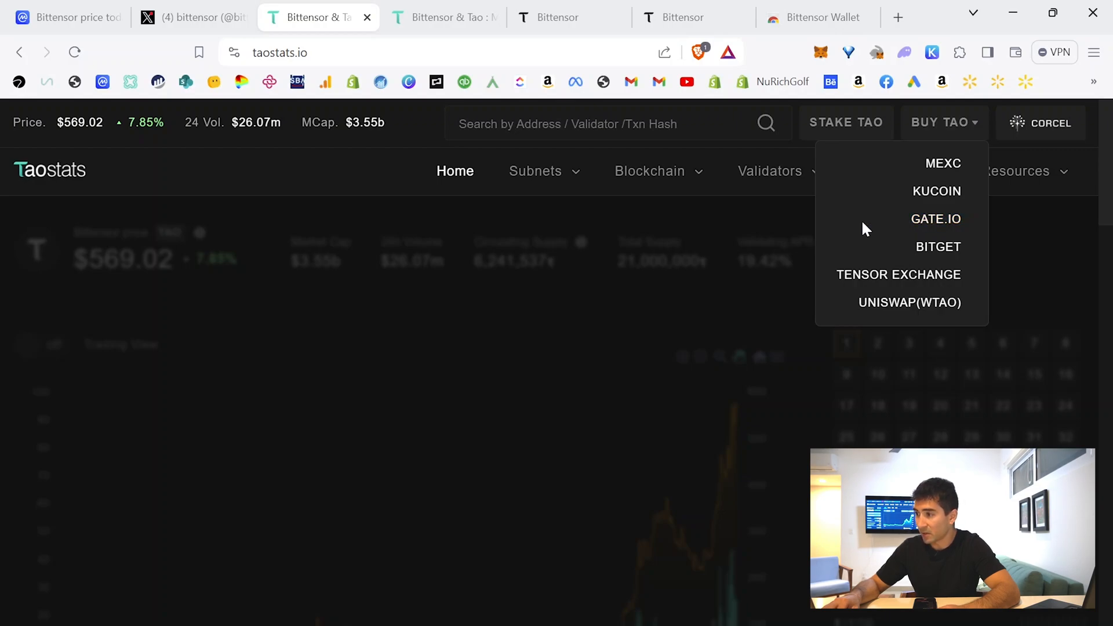
pyautogui.moveTo(929, 201)
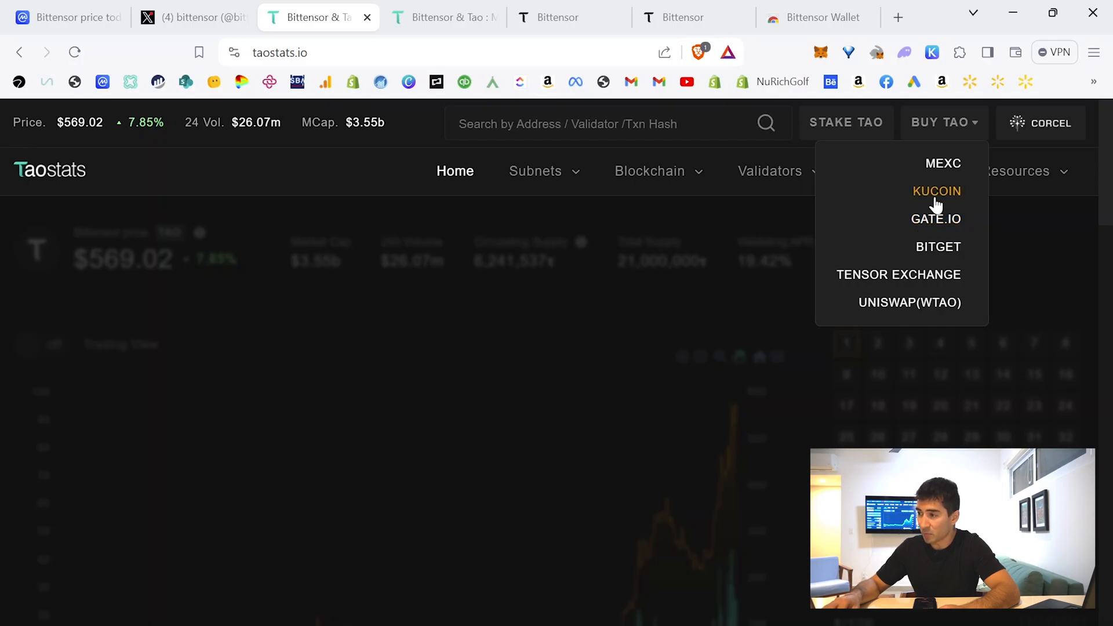
pyautogui.click(321, 172)
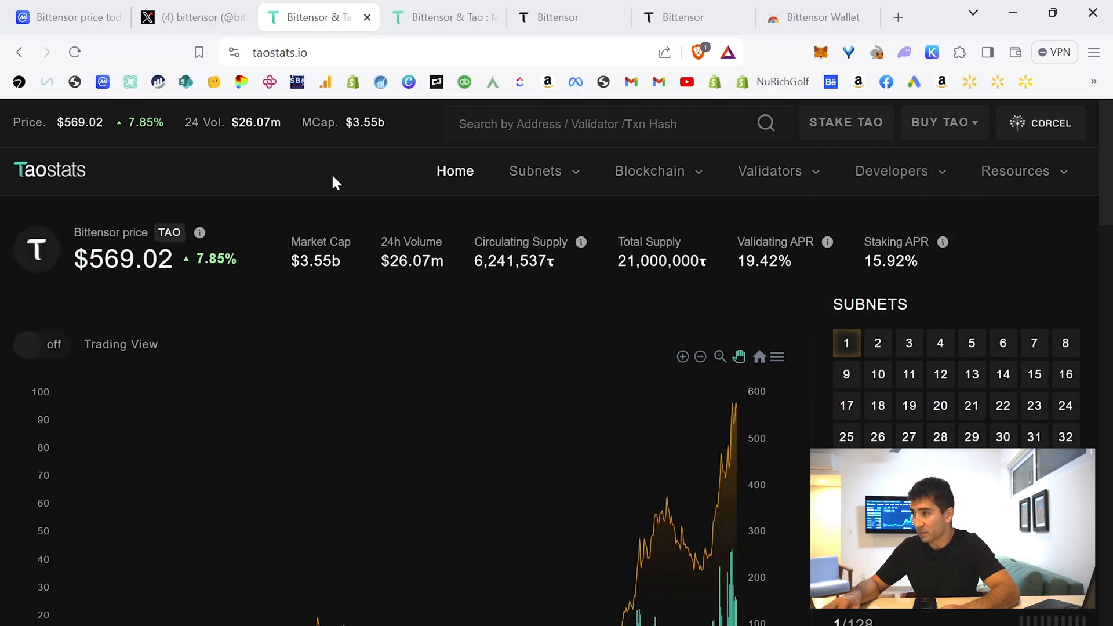
pyautogui.click(959, 52)
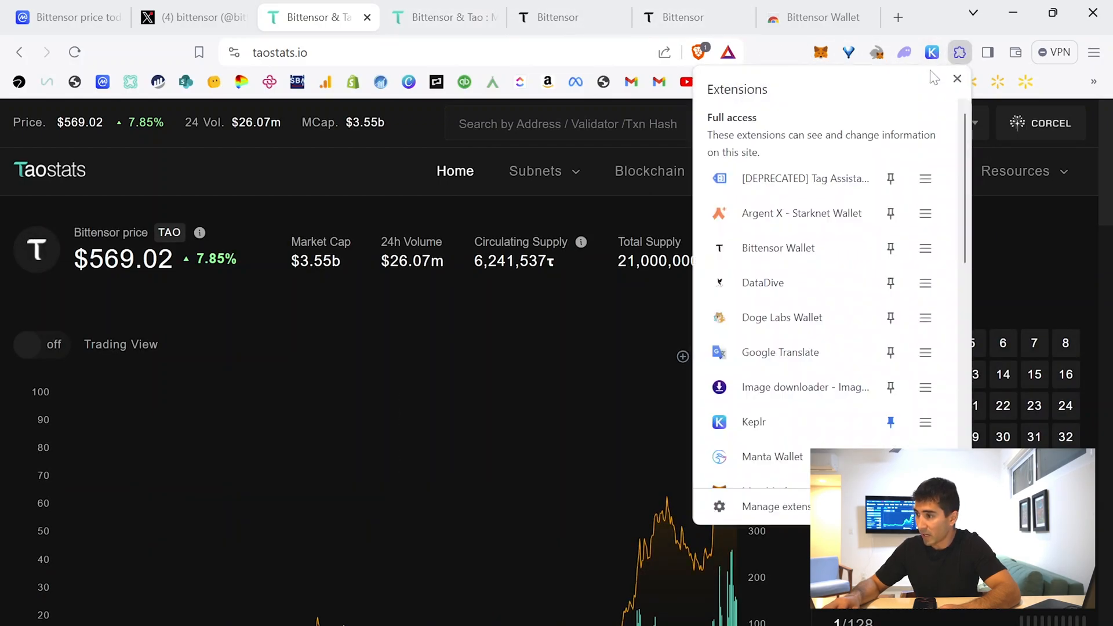
# Pin and open Bittensor Wallet, viewing 0.58 TAO total, 0.23 free and 0.35 staked
pyautogui.click(958, 78)
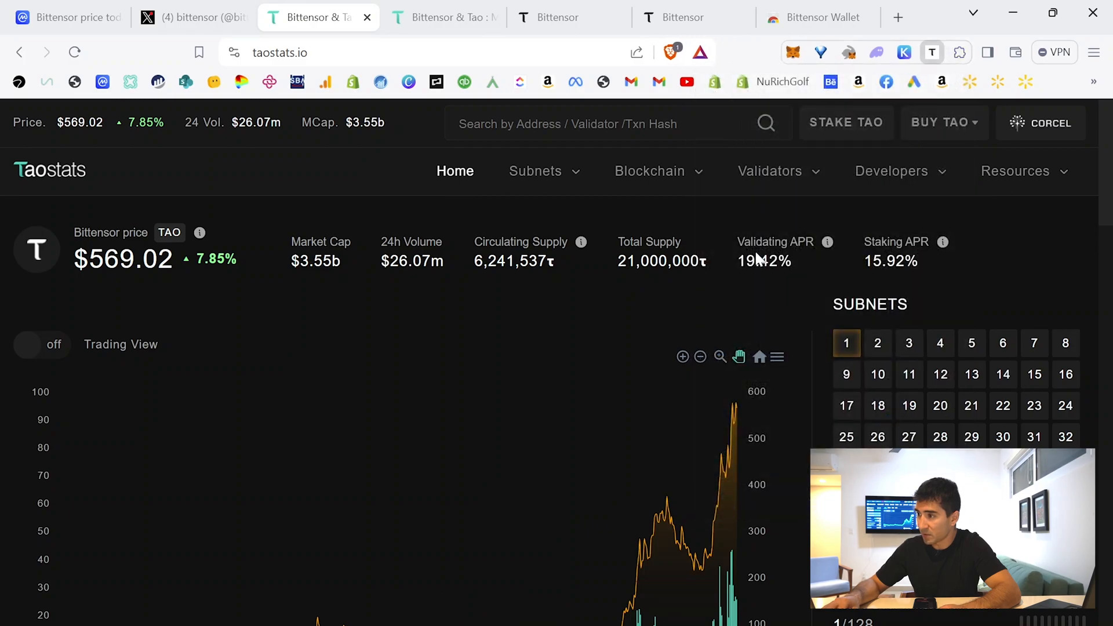
pyautogui.click(931, 52)
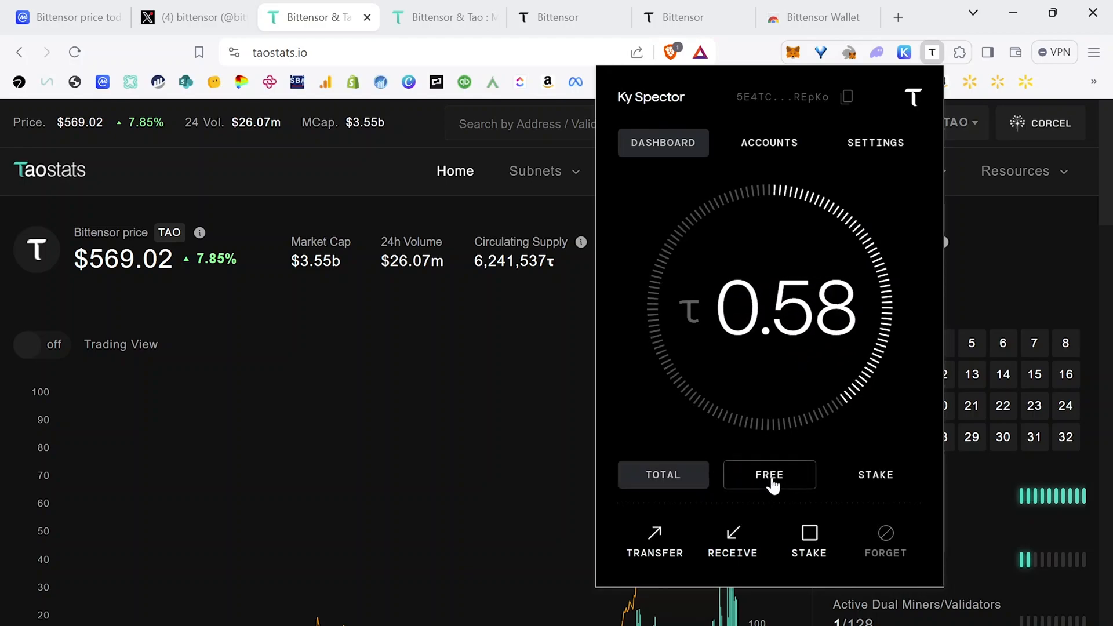
pyautogui.click(663, 475)
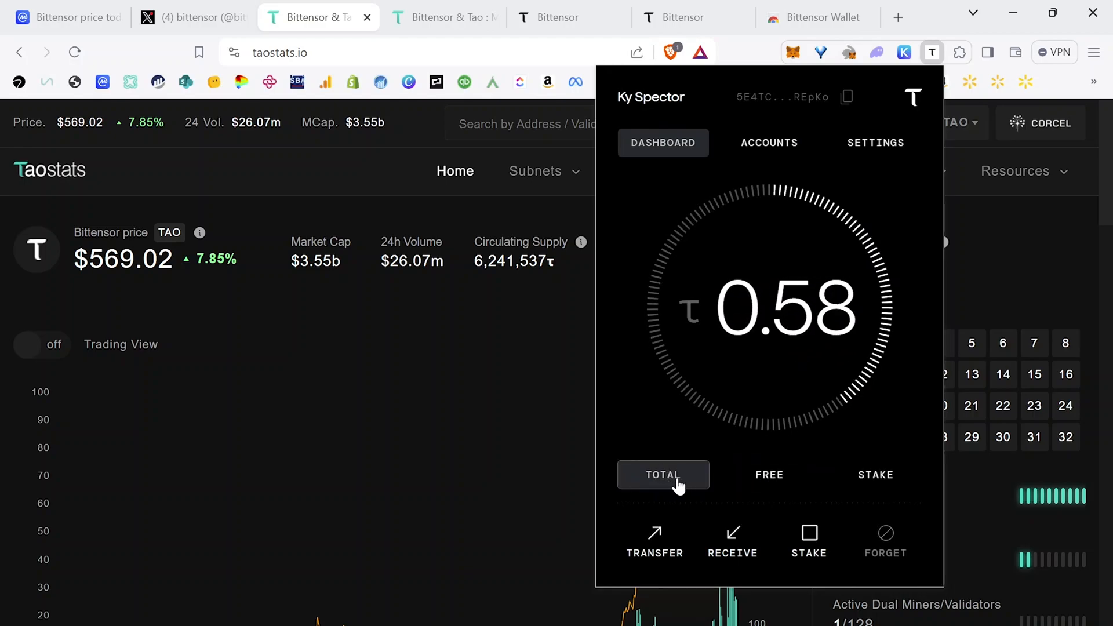
pyautogui.click(769, 475)
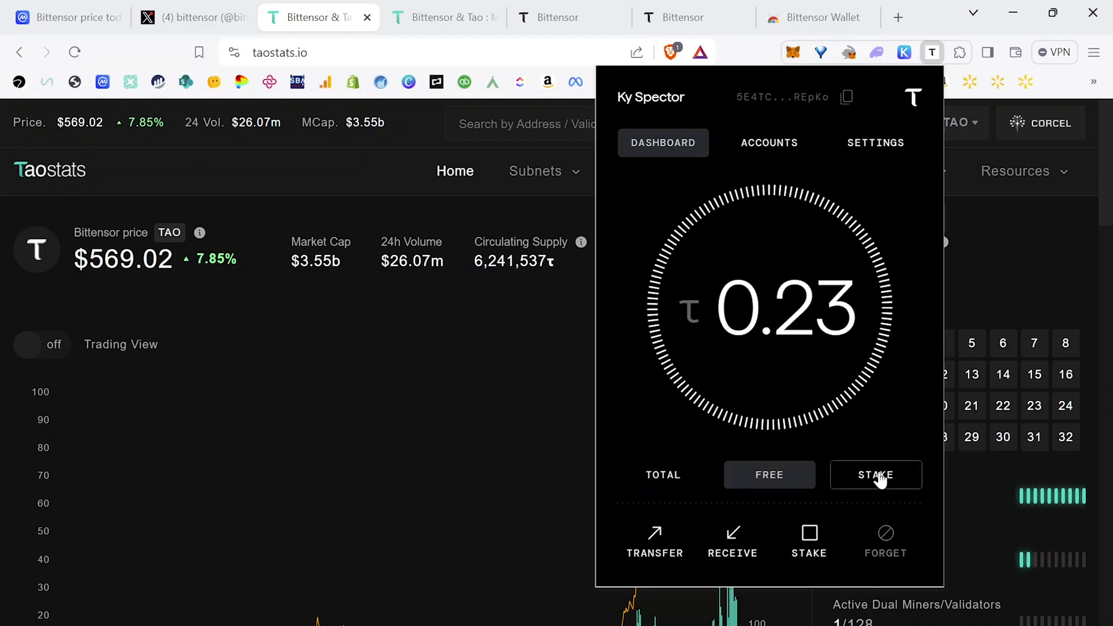
pyautogui.click(876, 475)
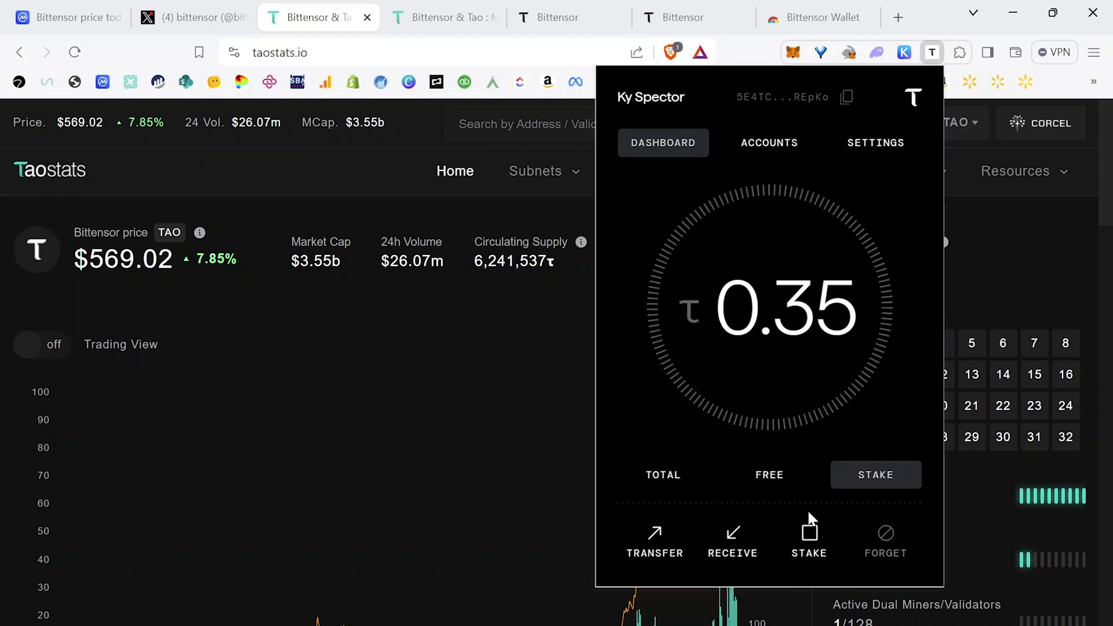
pyautogui.moveTo(809, 545)
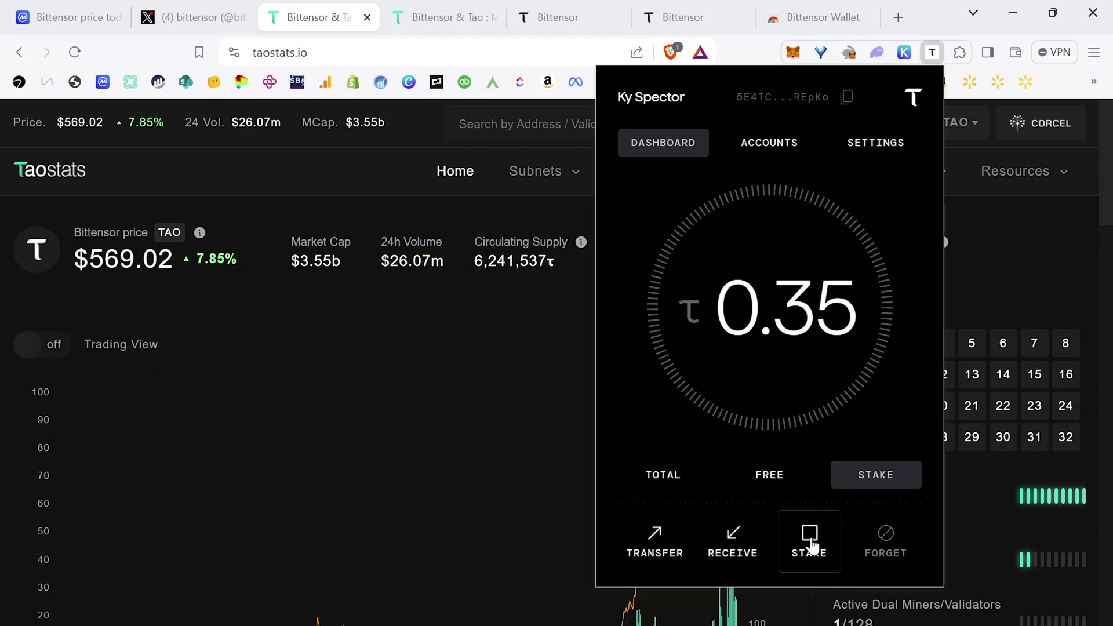
# Begin a stake and choose TAO-Validator.com from the full delegate list
pyautogui.click(809, 541)
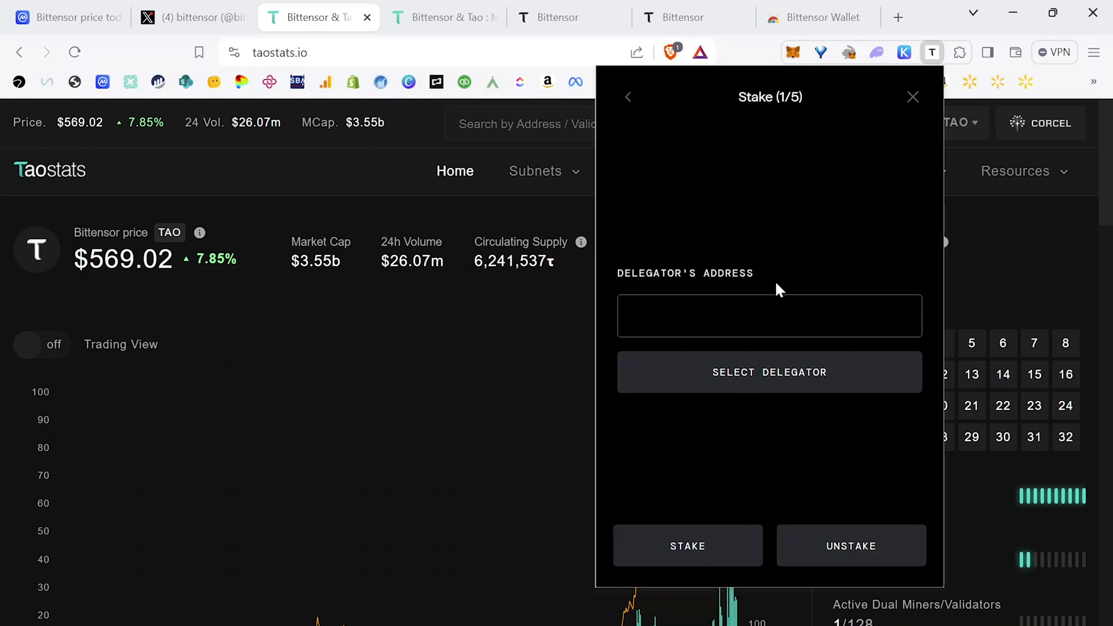
pyautogui.click(769, 372)
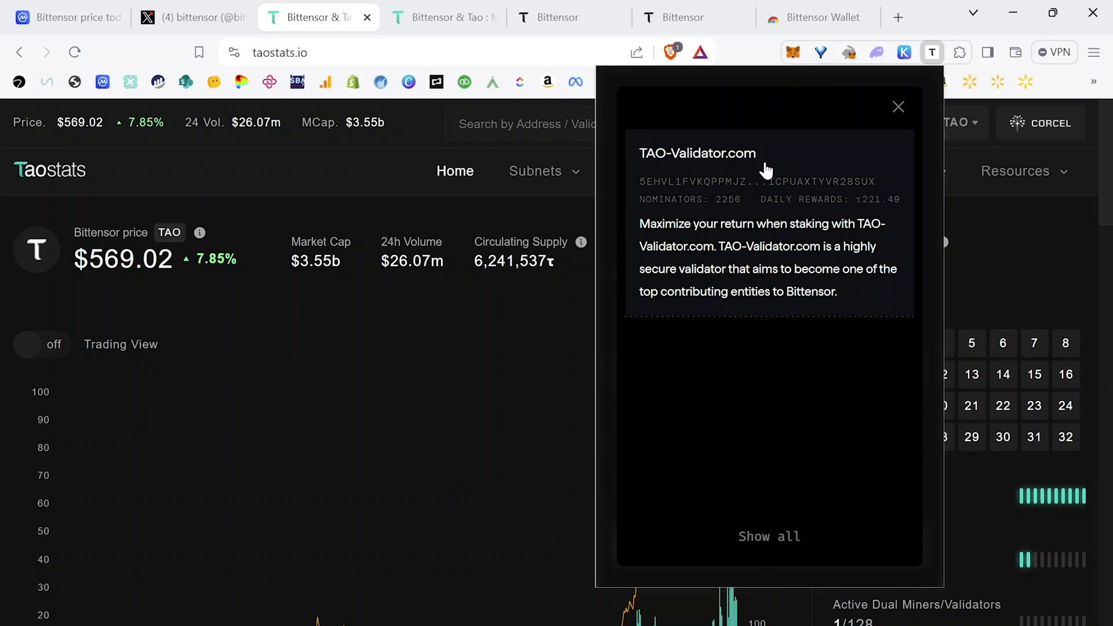
pyautogui.moveTo(749, 239)
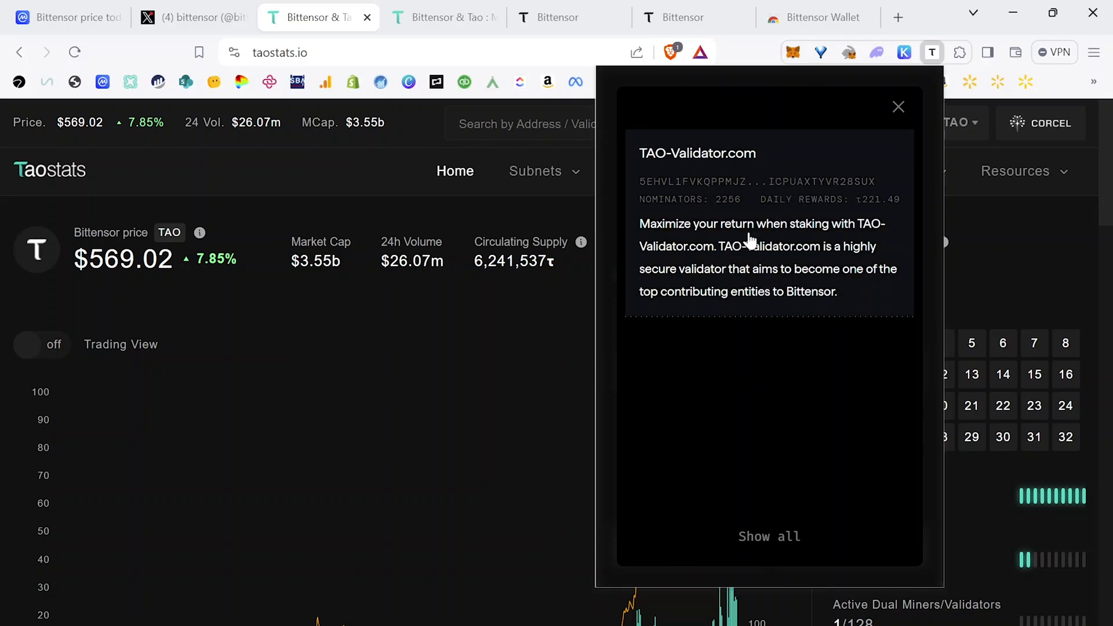
pyautogui.moveTo(766, 547)
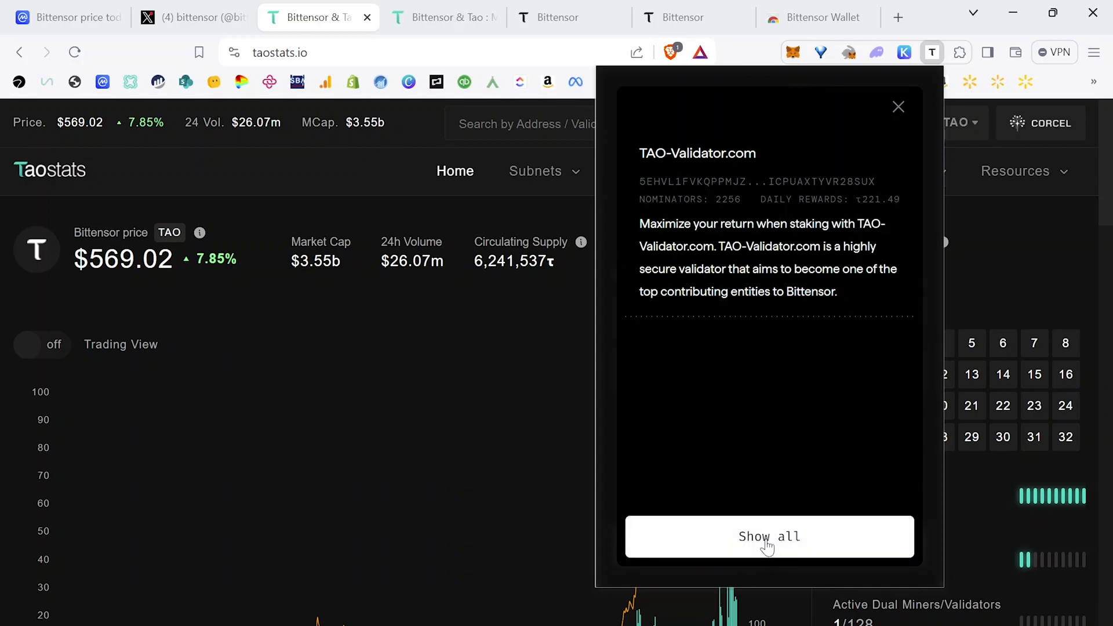
pyautogui.click(769, 537)
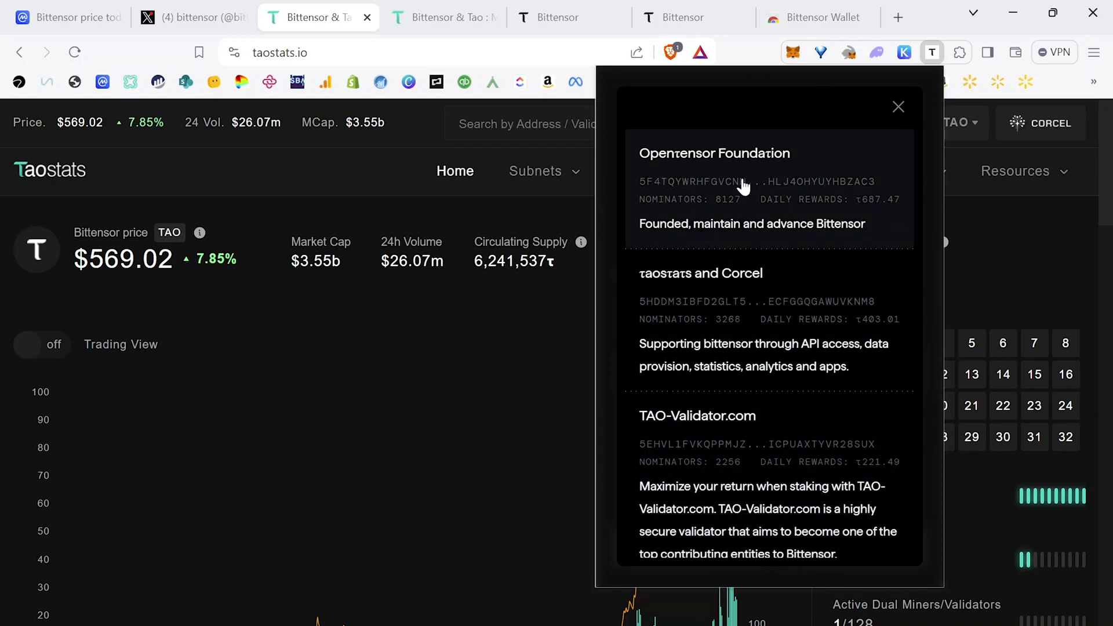
pyautogui.scroll(-3)
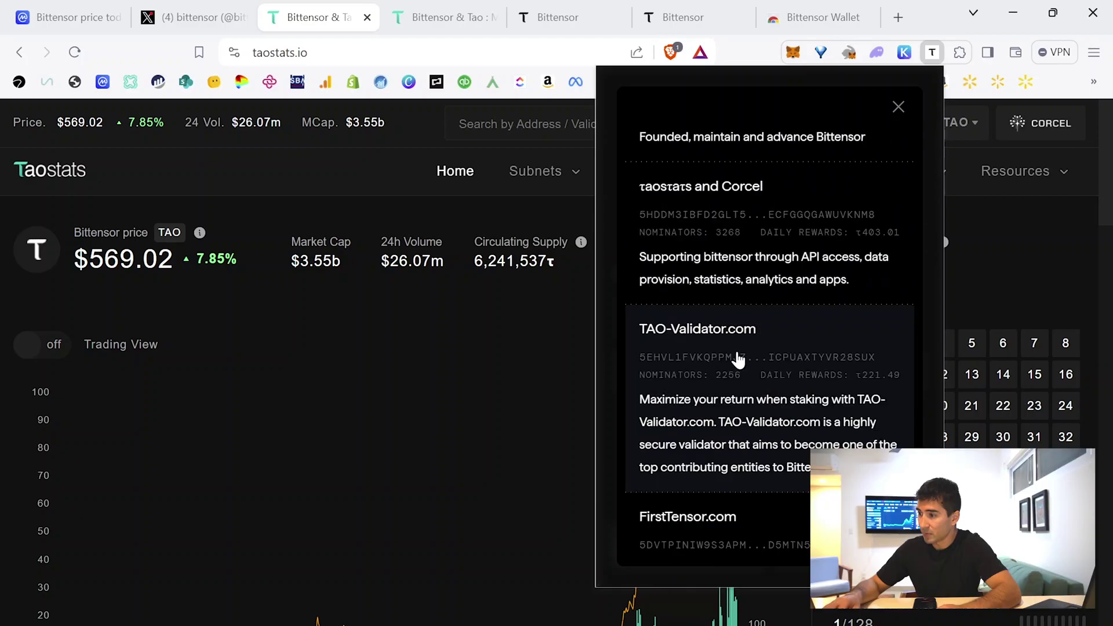
pyautogui.click(697, 328)
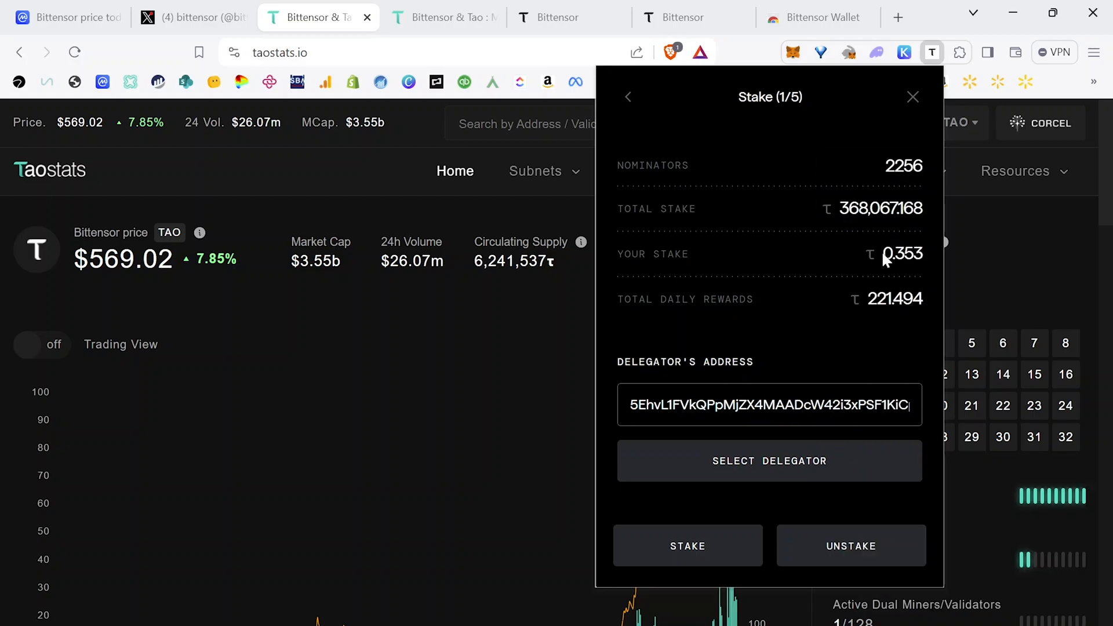
pyautogui.moveTo(776, 510)
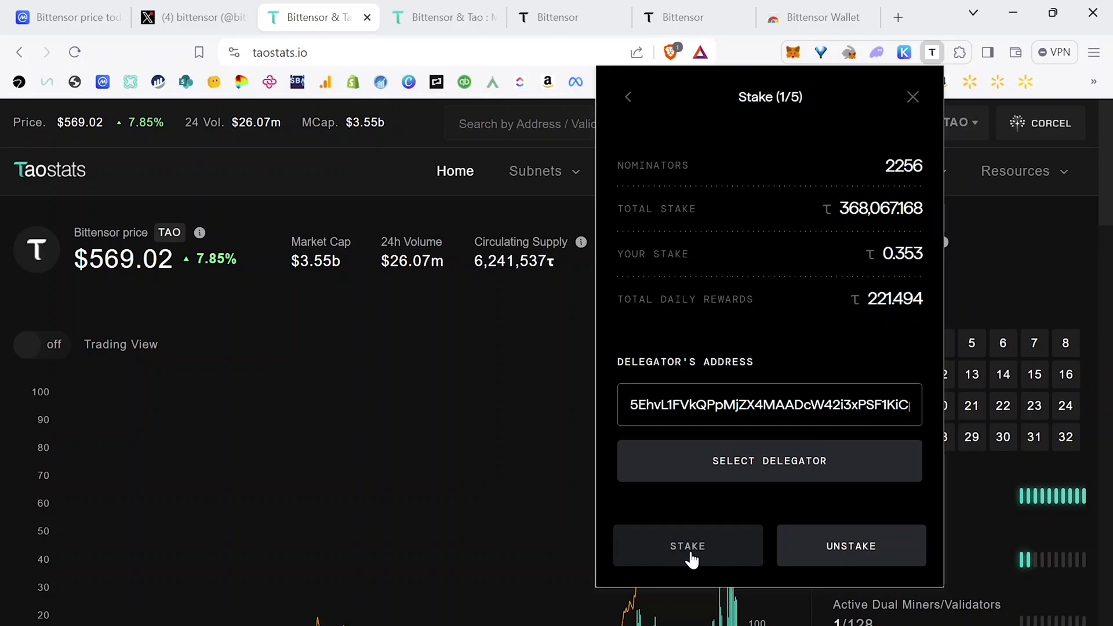
# Stake 0.21 TAO with TAO-Validator.com, confirming with the account password
pyautogui.click(688, 546)
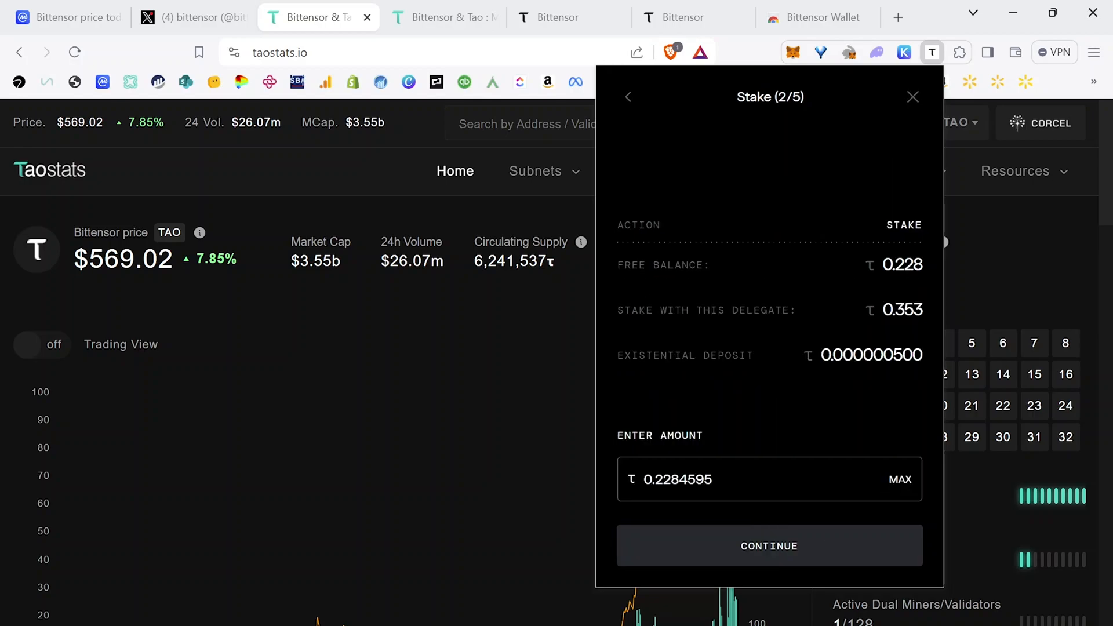
pyautogui.doubleClick(689, 479)
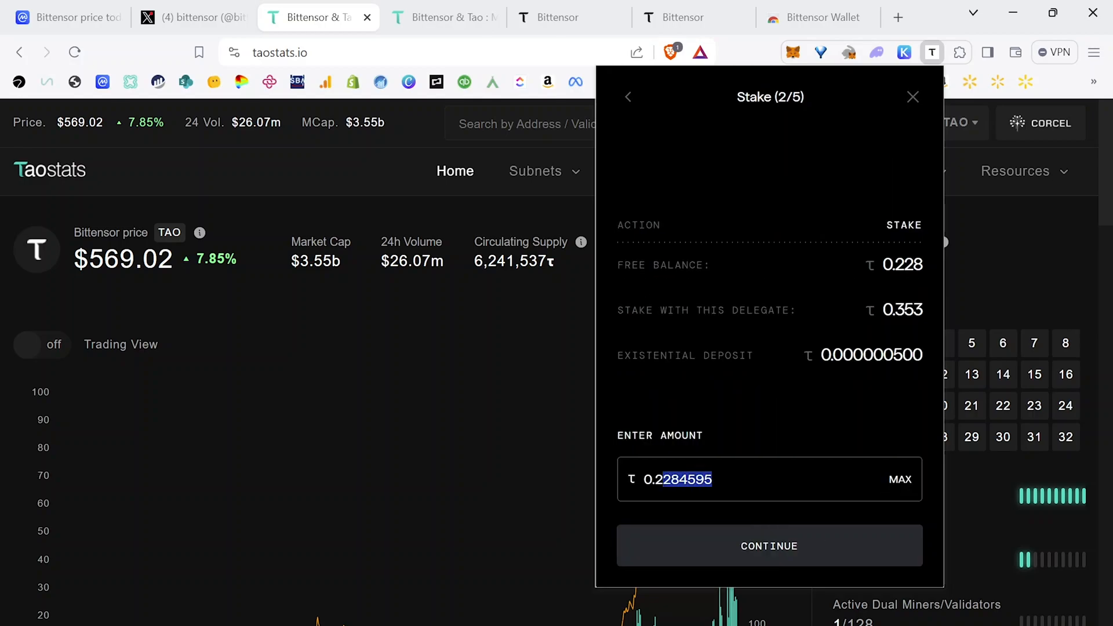
pyautogui.write('0.21')
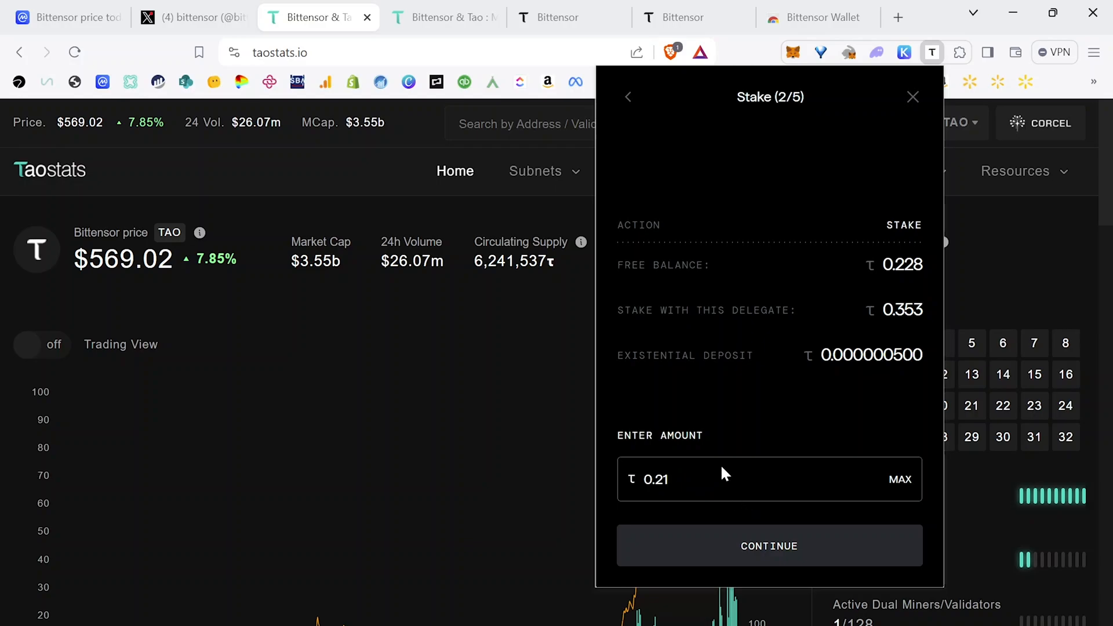
pyautogui.click(769, 545)
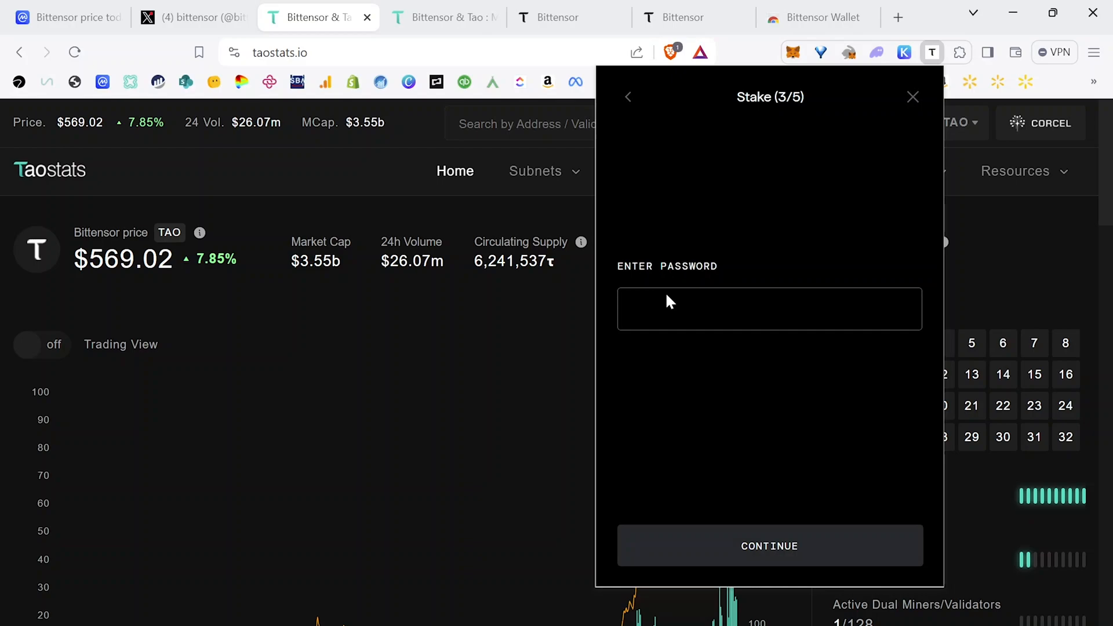
pyautogui.click(770, 546)
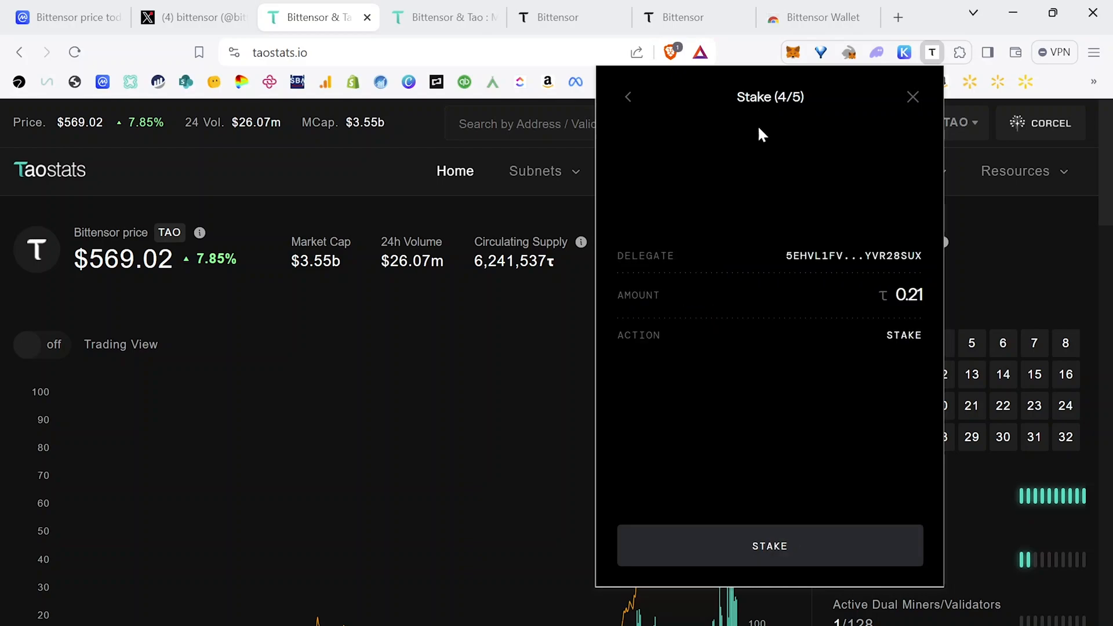
pyautogui.moveTo(902, 368)
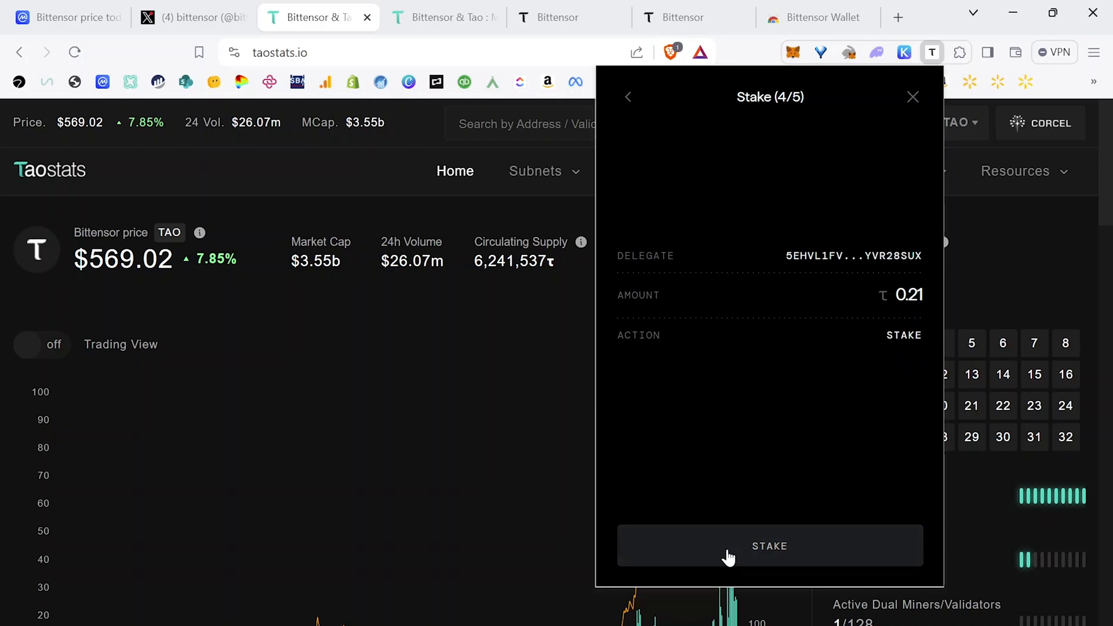
pyautogui.click(770, 545)
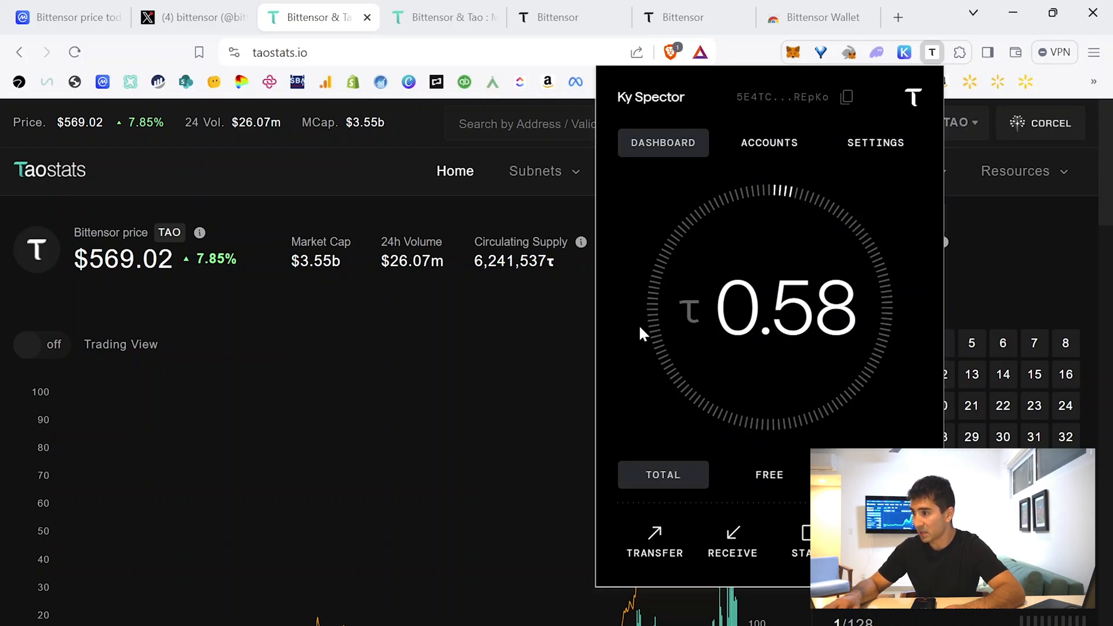
pyautogui.moveTo(847, 108)
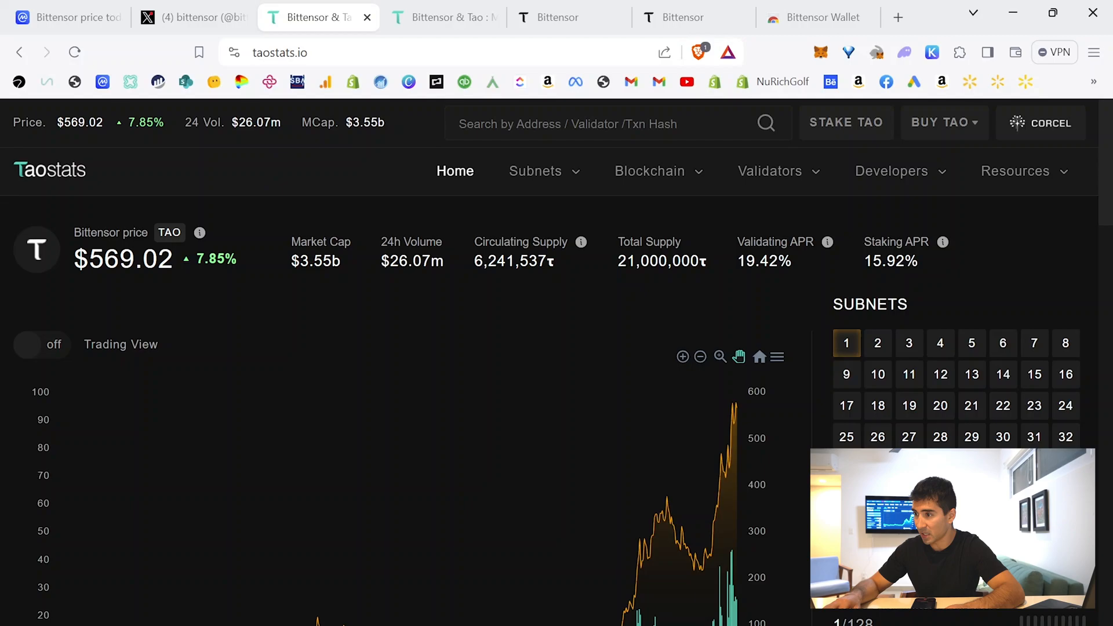
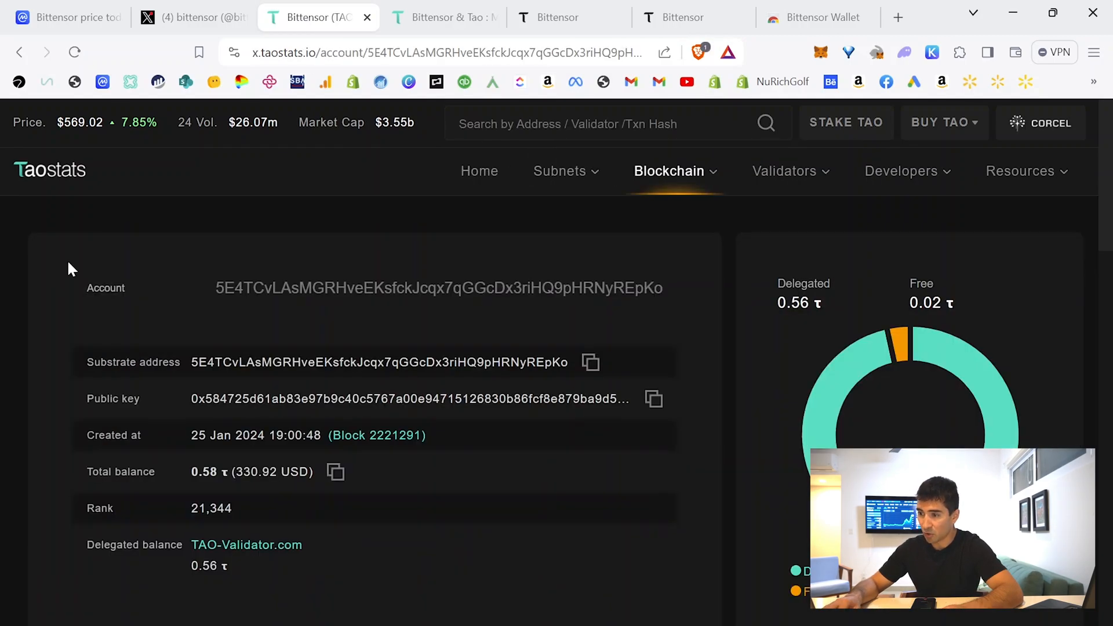
# Search the wallet address on Taostats and view its 0.56 TAO delegated to TAO-Validator.com
pyautogui.scroll(-3)
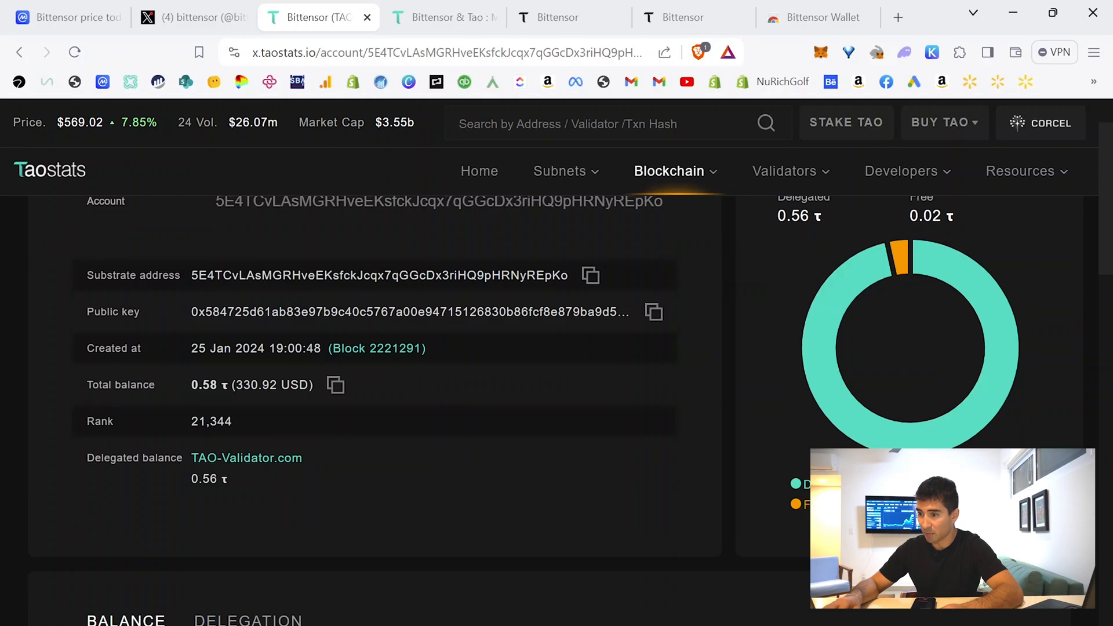
pyautogui.moveTo(218, 402)
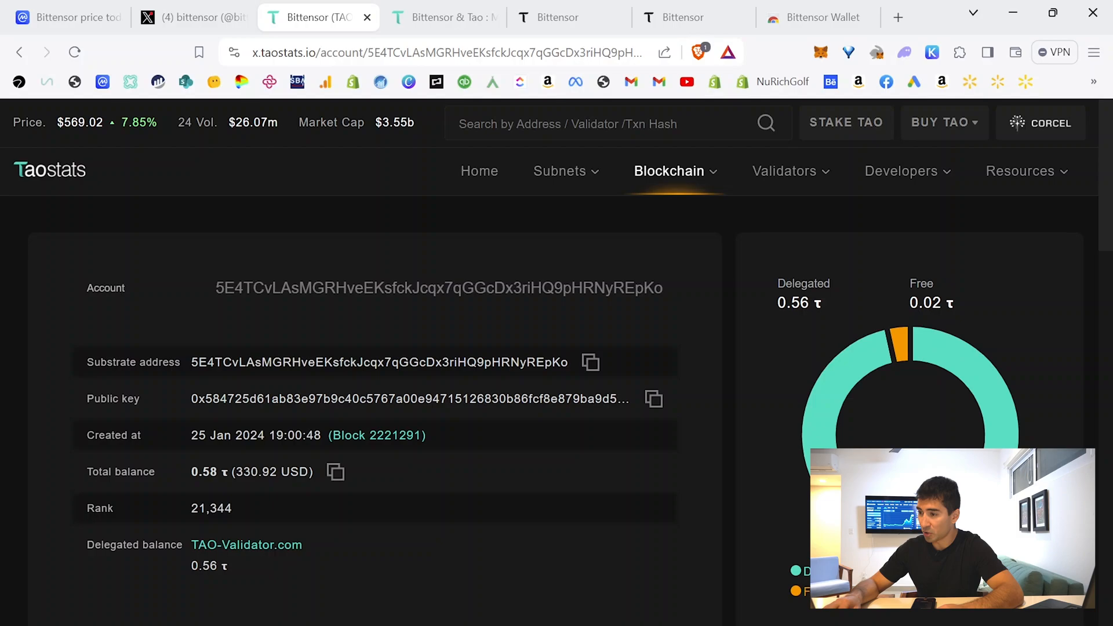
pyautogui.moveTo(750, 343)
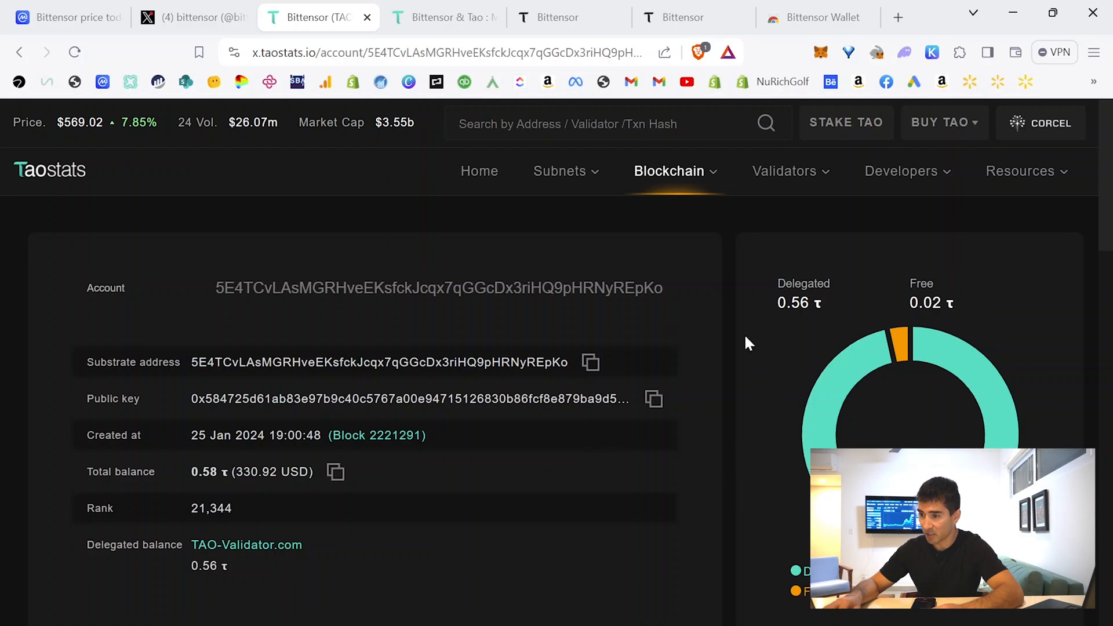